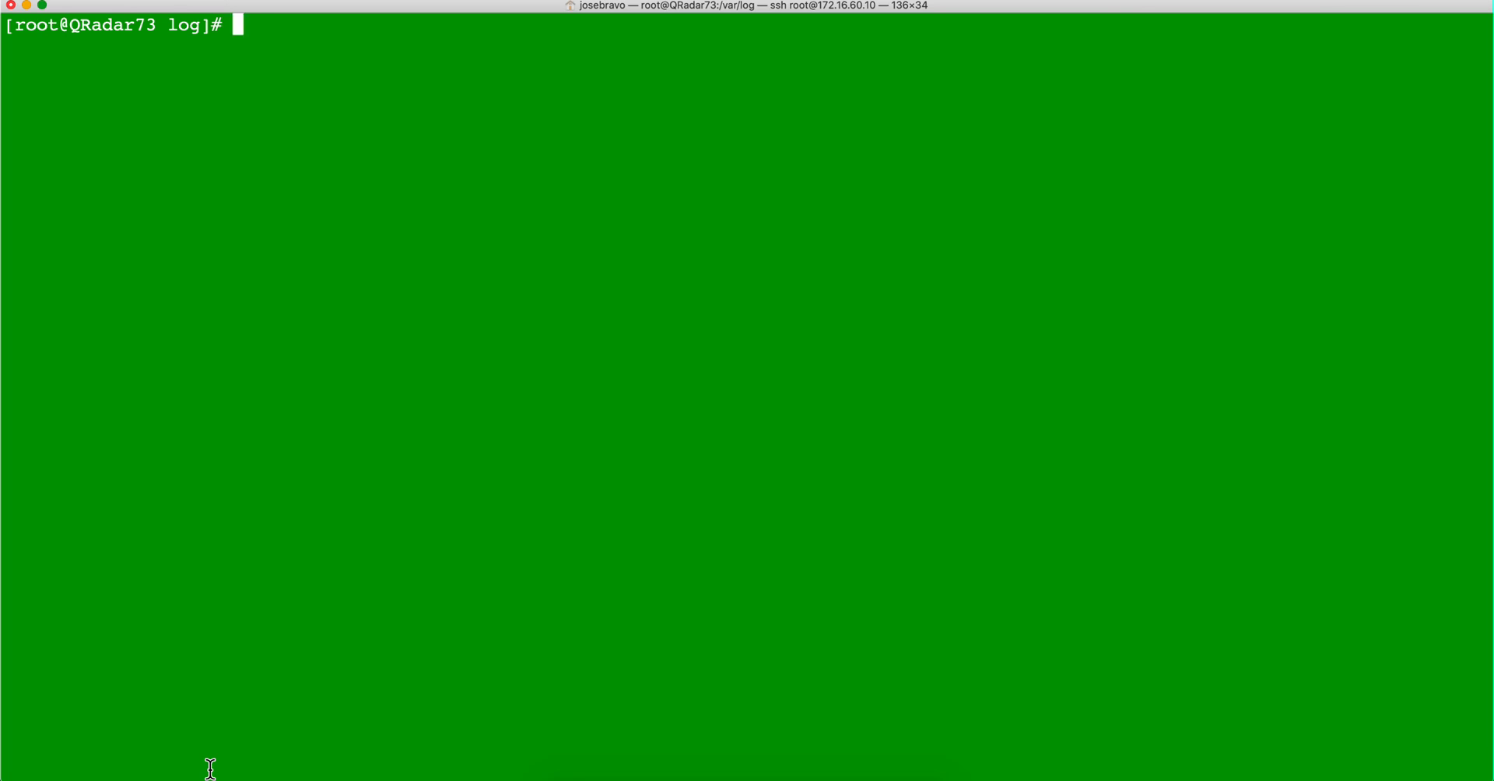
Print the working directory, confirming the session is in /var/log
{"action": "type", "text": "pwd"}
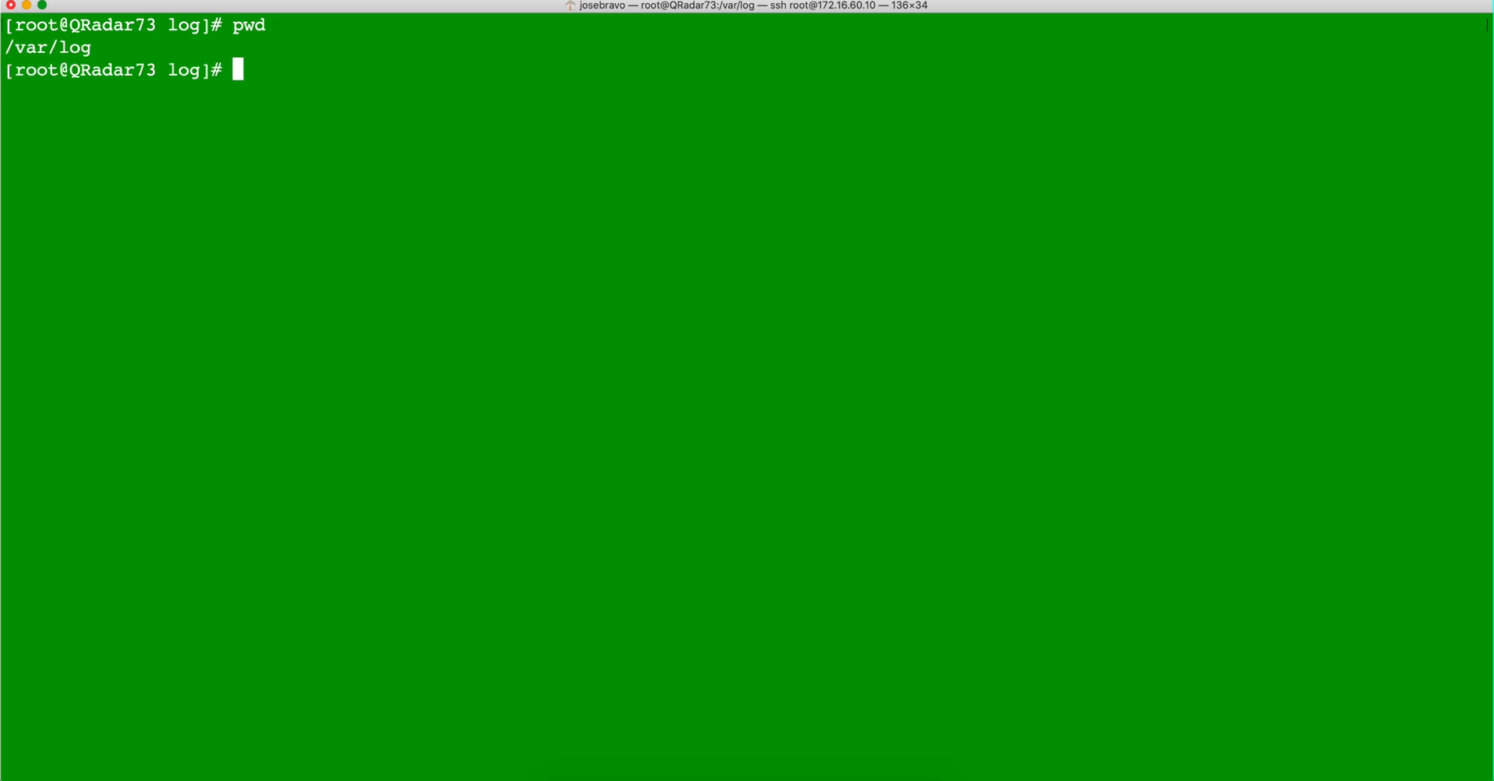
List the qradar.* log files in /var/log, then clear the screen
{"action": "type", "text": "ls qrad"}
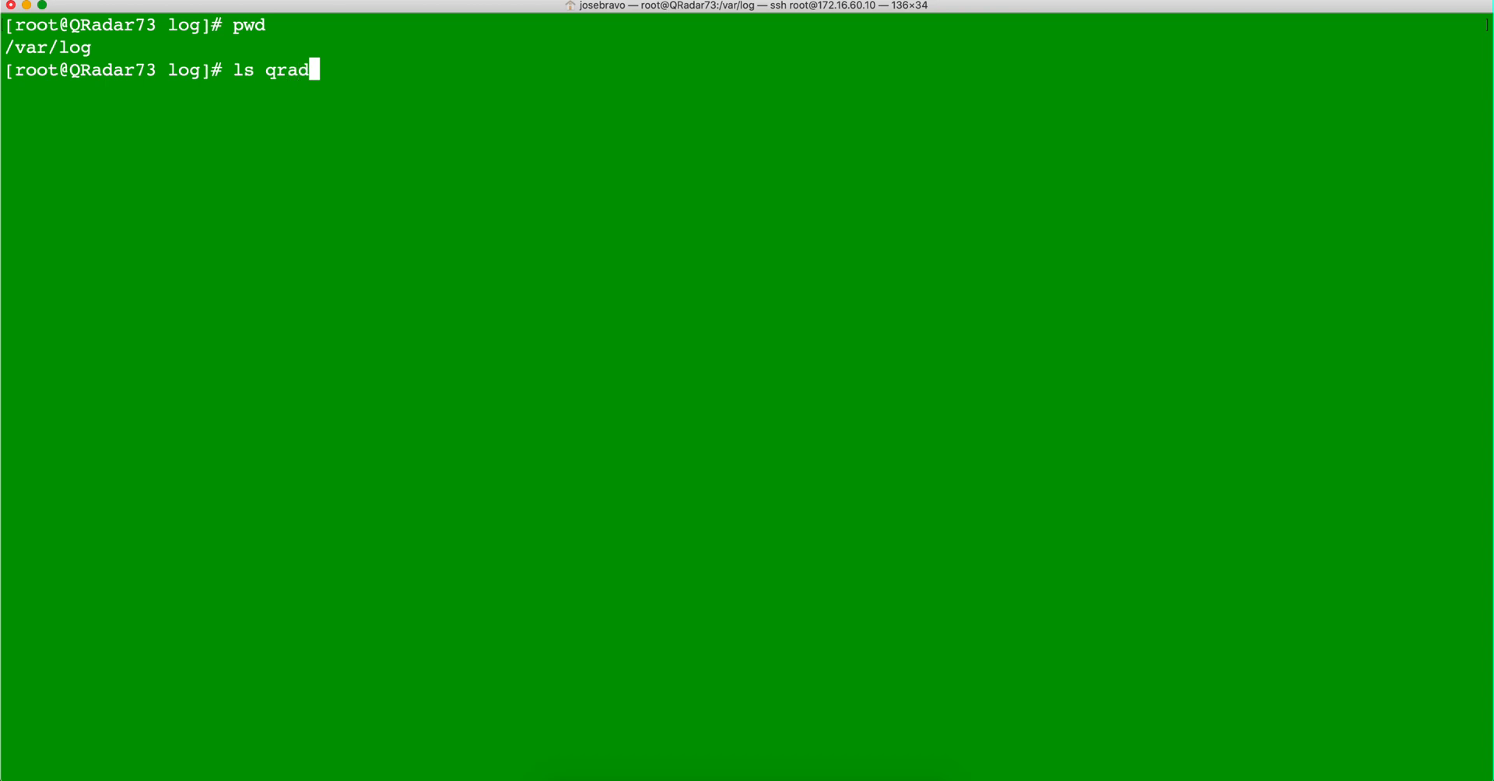
{"action": "type", "text": "ar"}
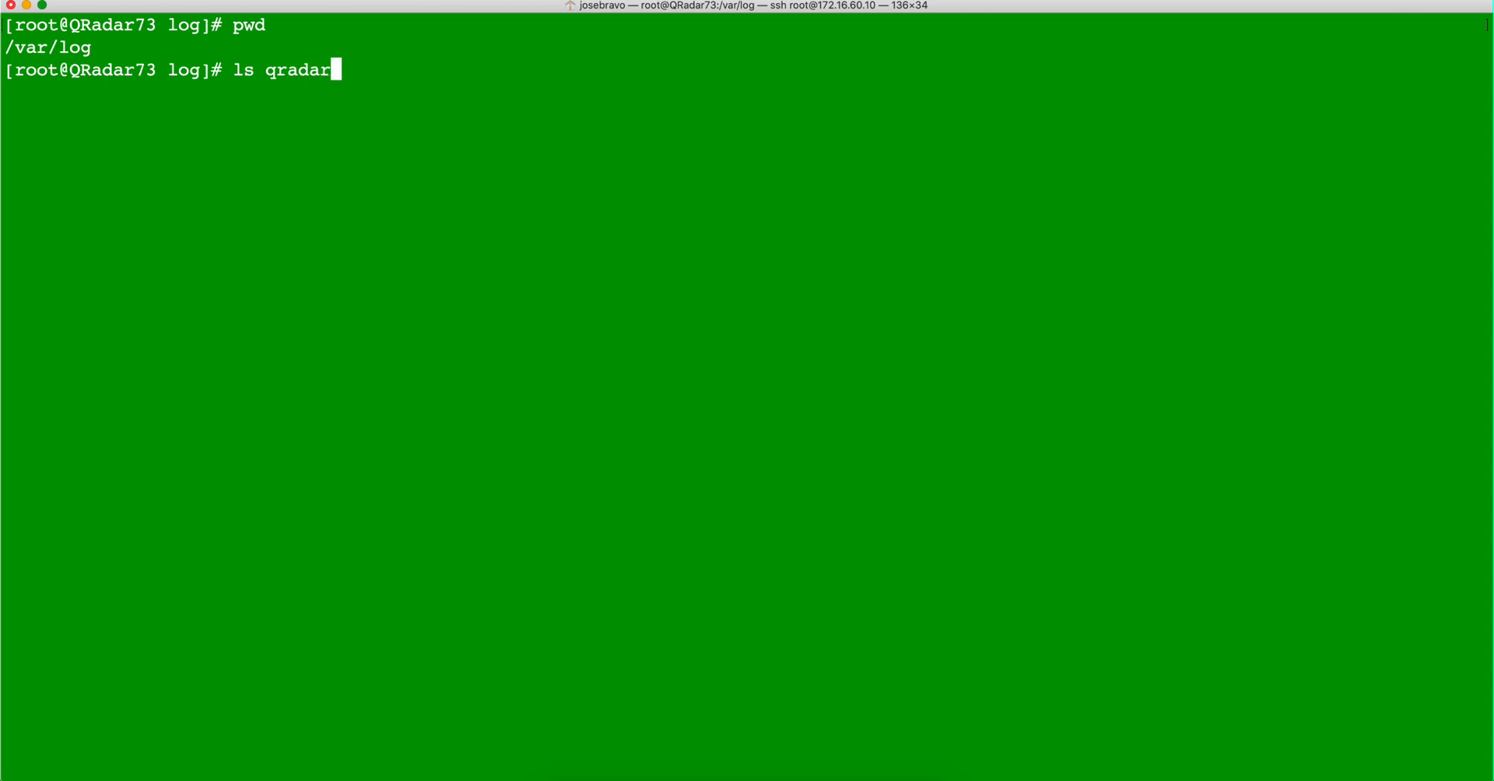
{"action": "key", "text": "Return"}
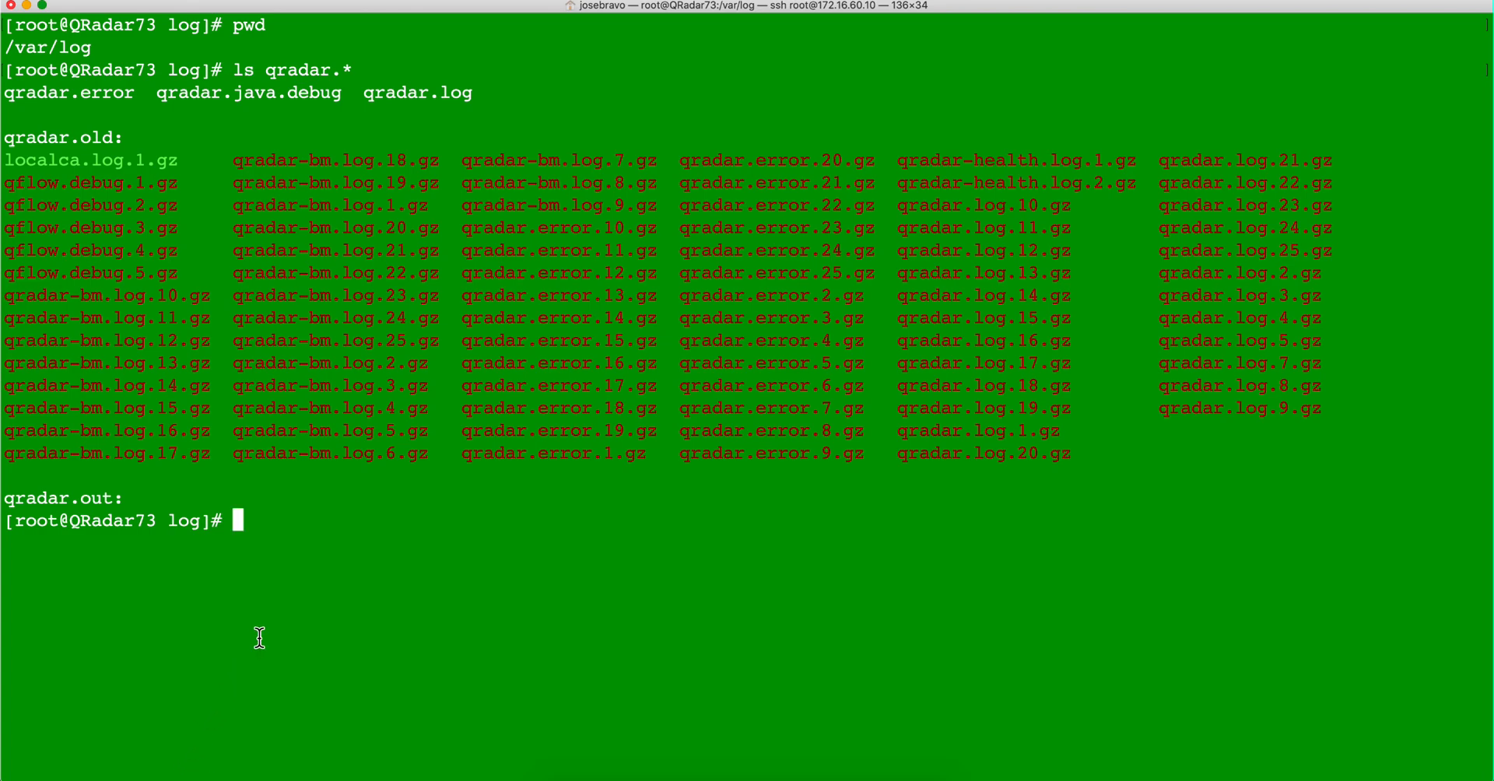
{"action": "mouse_move", "coordinate": [172, 175]}
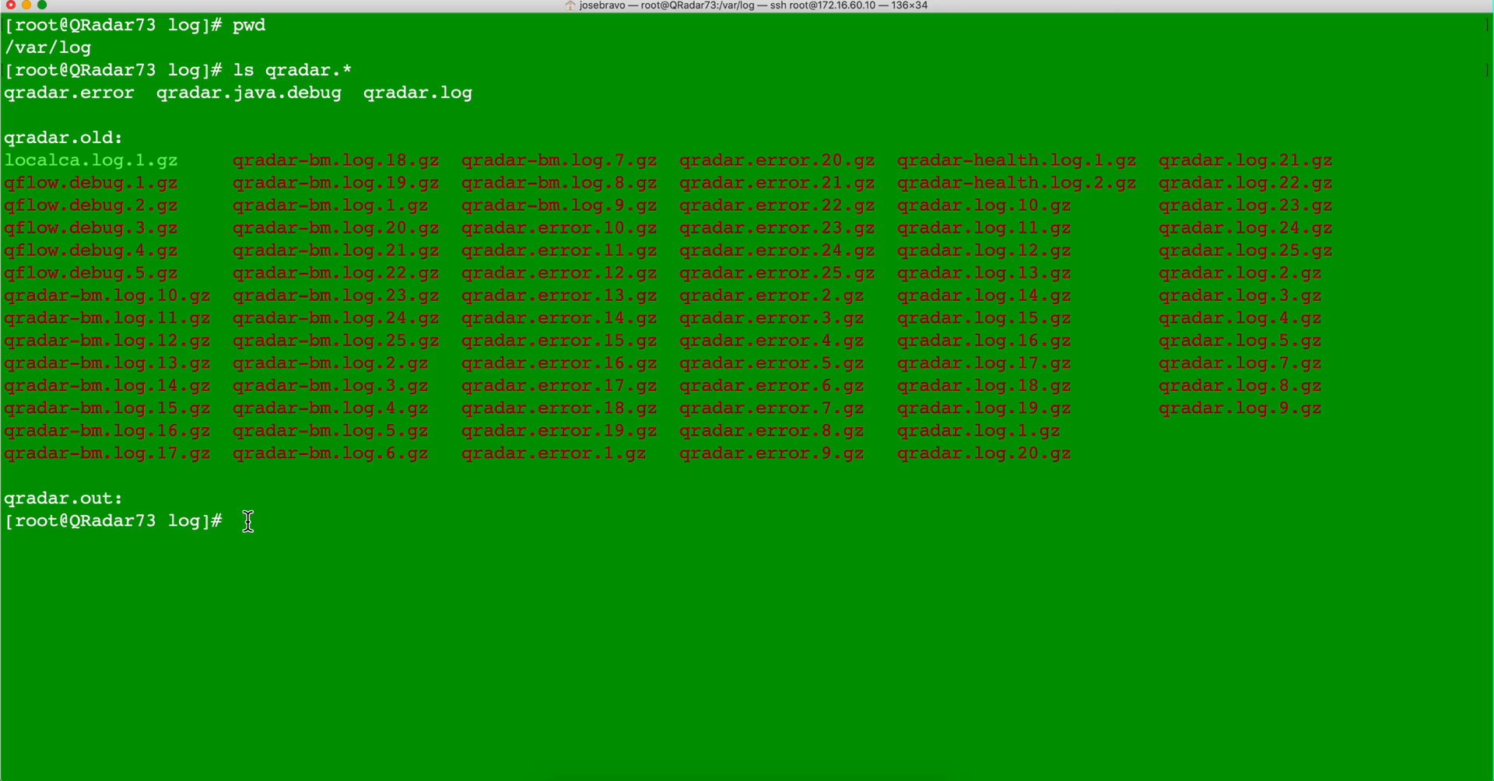
{"action": "type", "text": "c"}
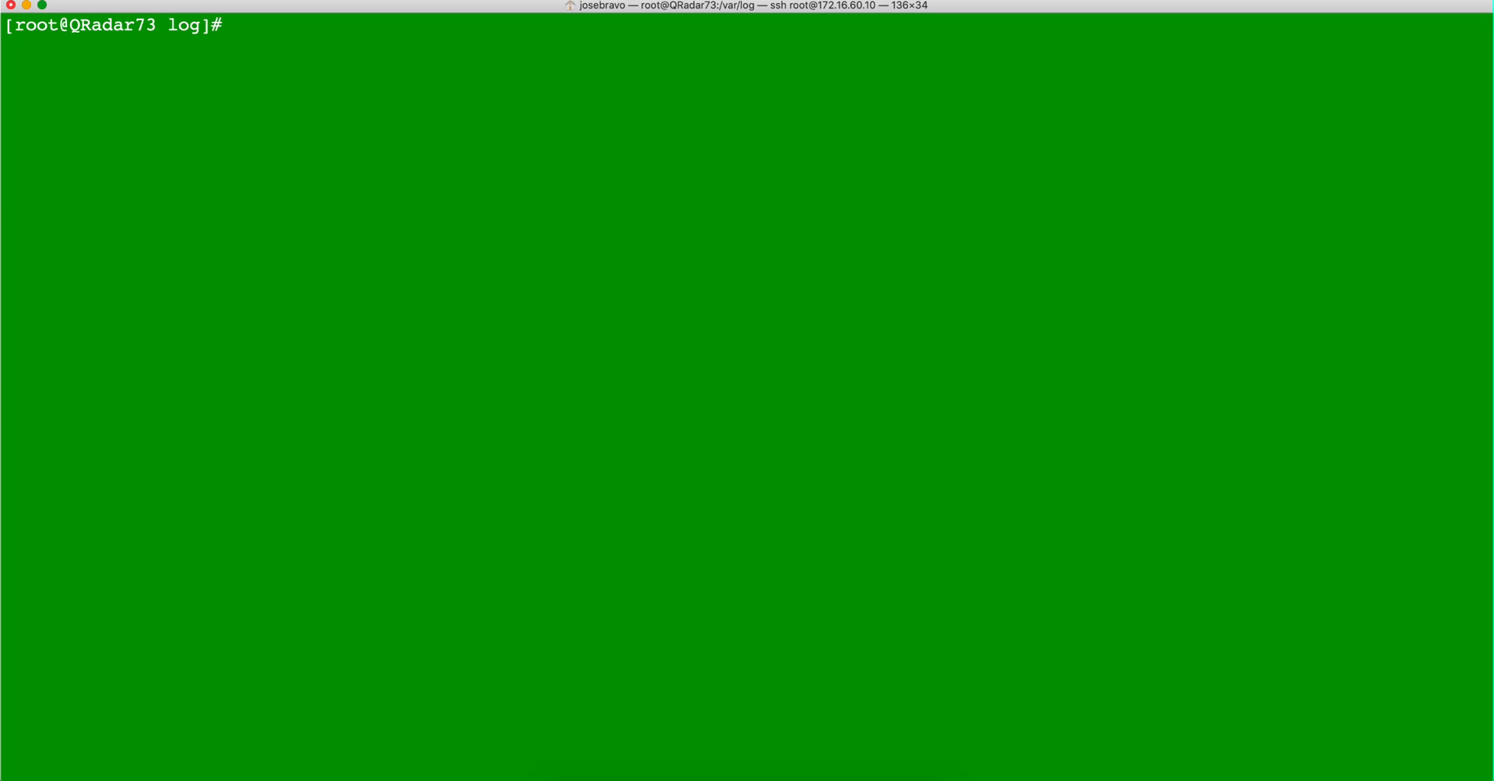
Run grep ecs-ec qradar.log to show the matching ecs-ec log entries
{"action": "type", "text": "grep"}
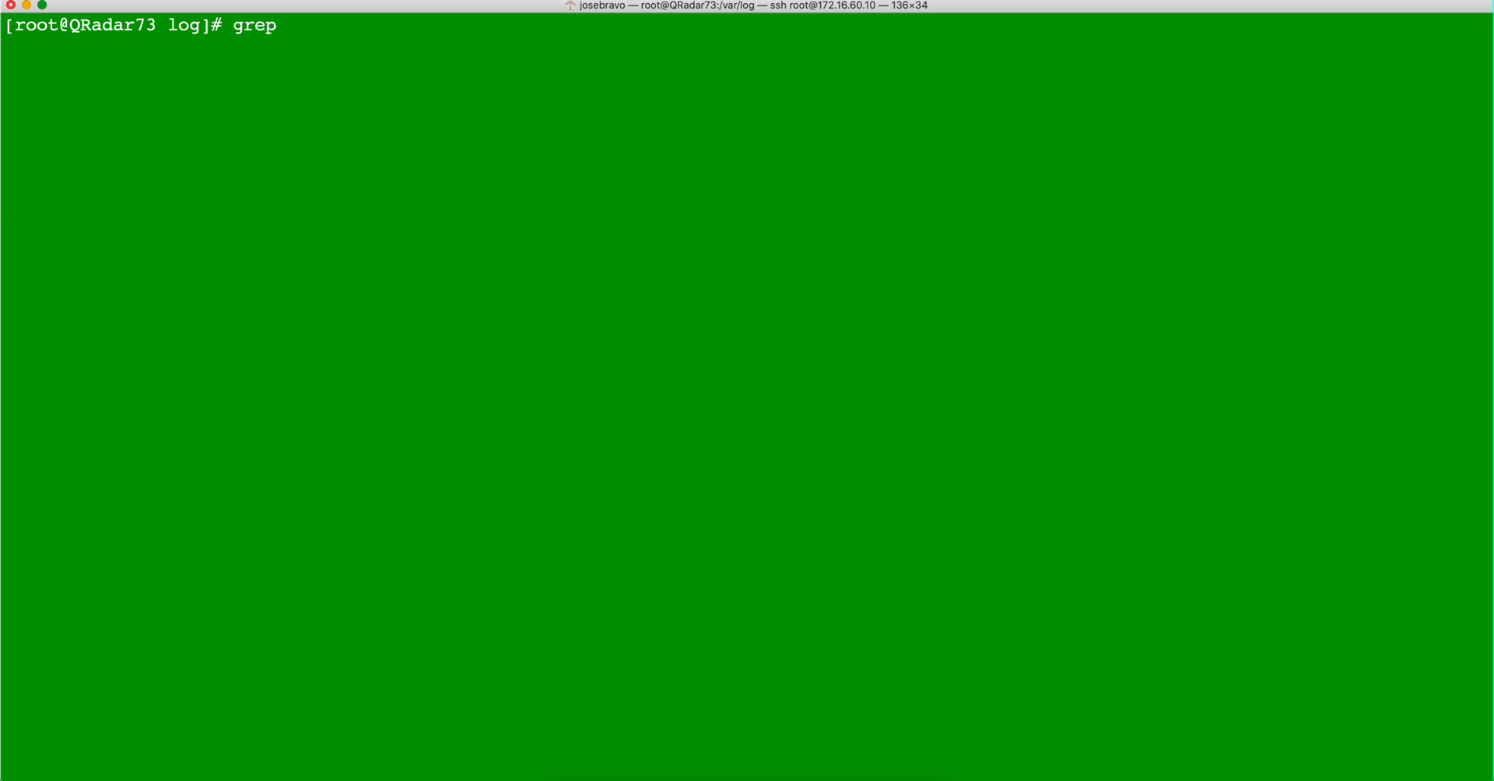
{"action": "type", "text": "qrad"}
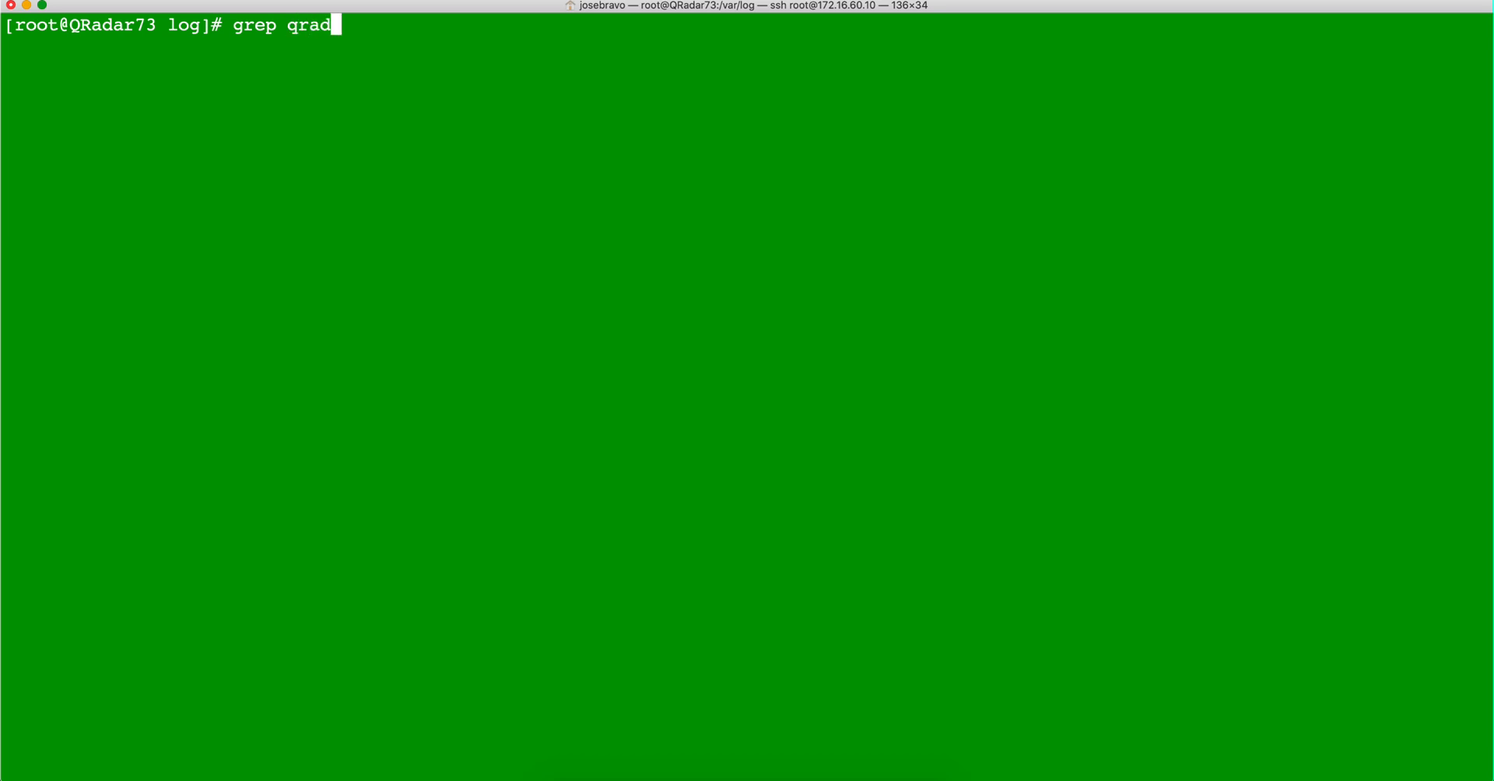
{"action": "key", "text": "Backspace"}
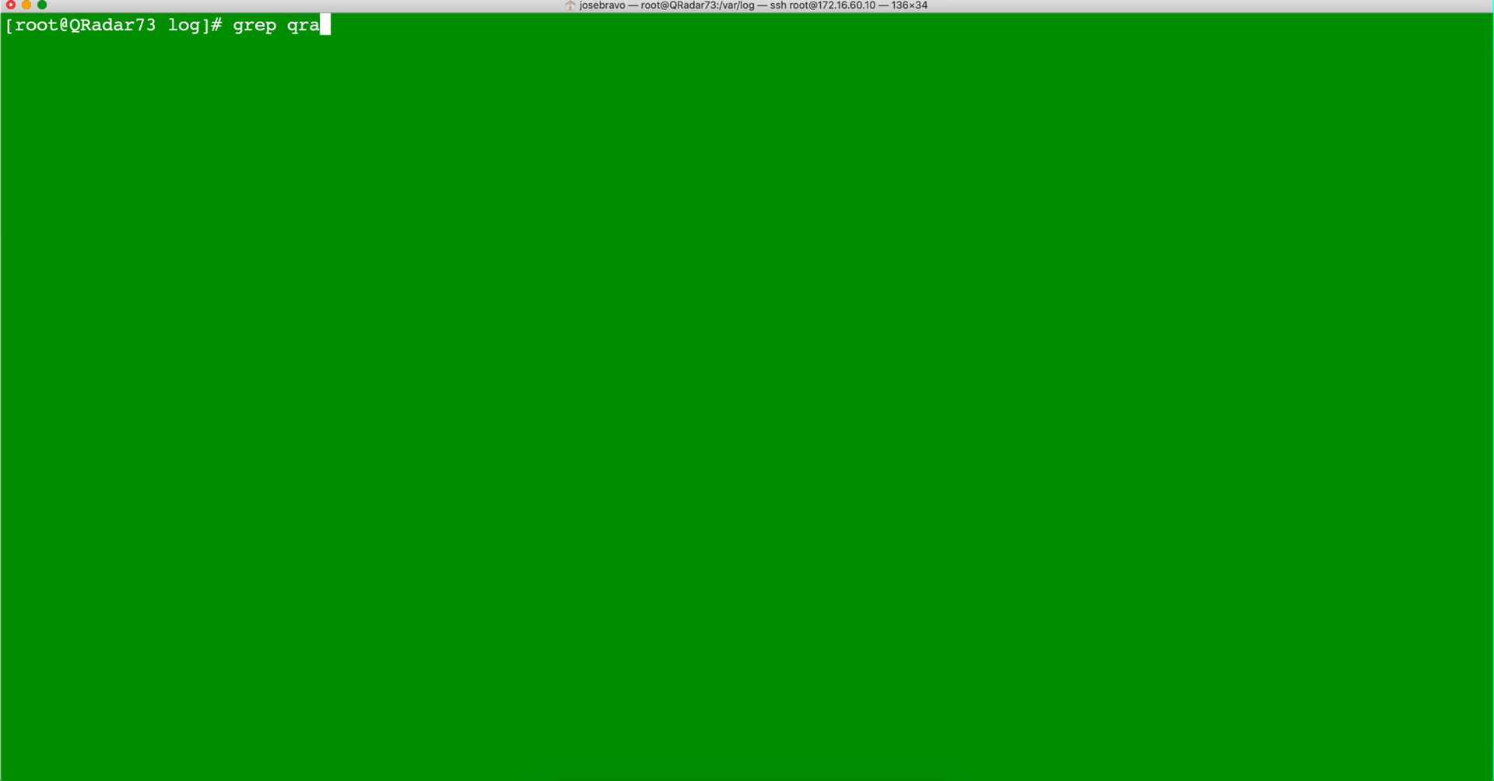
{"action": "key", "text": "Backspace"}
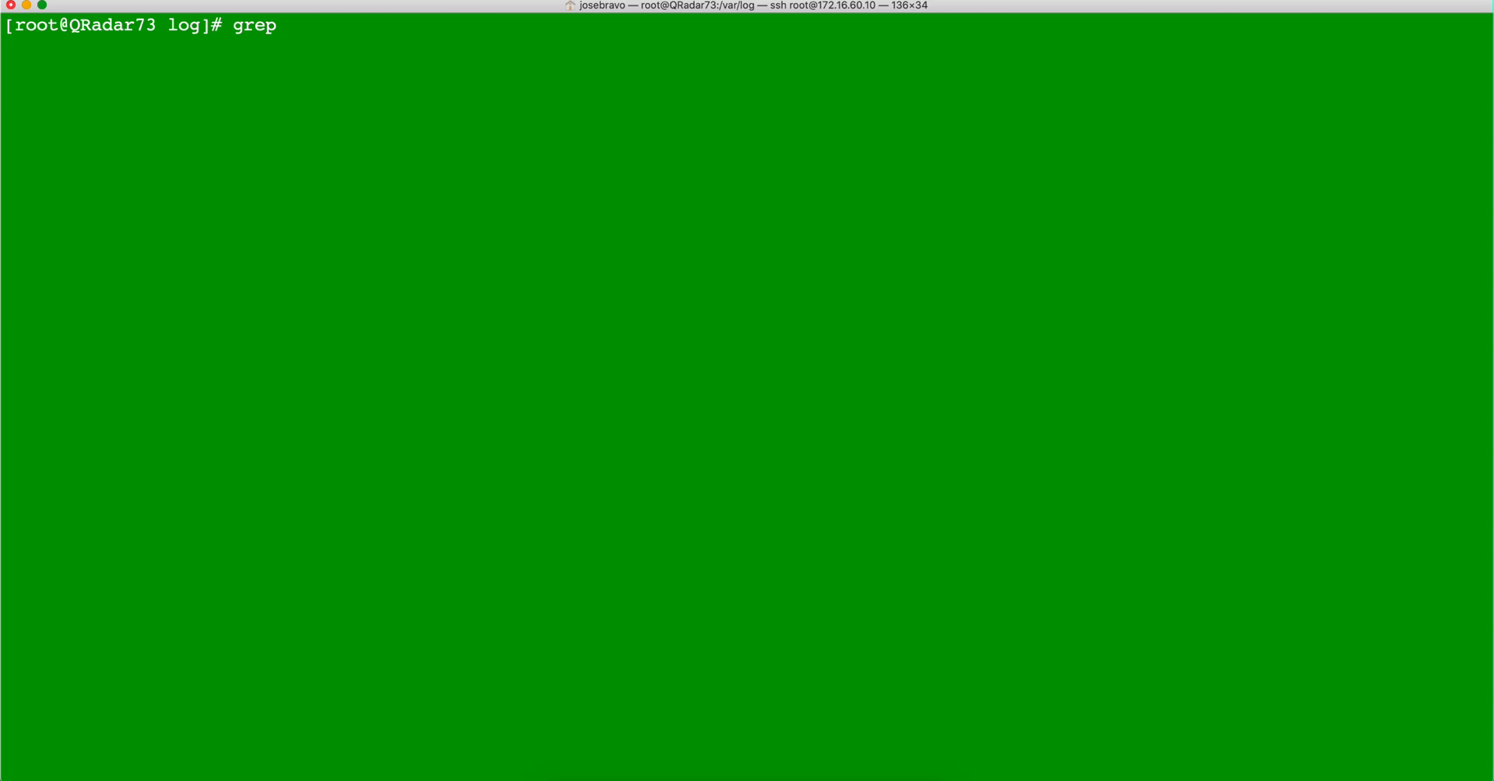
{"action": "type", "text": "ecs"}
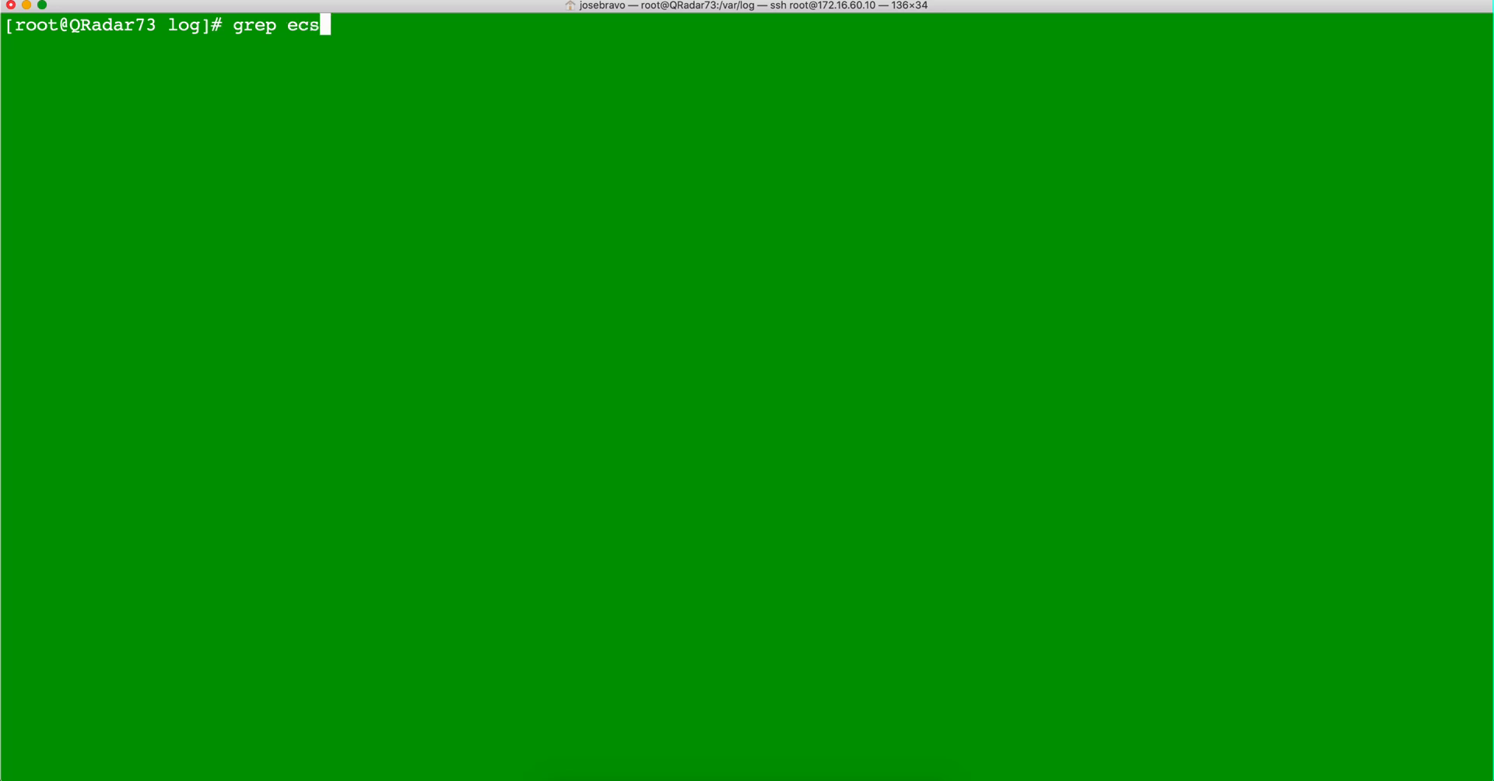
{"action": "type", "text": "-"}
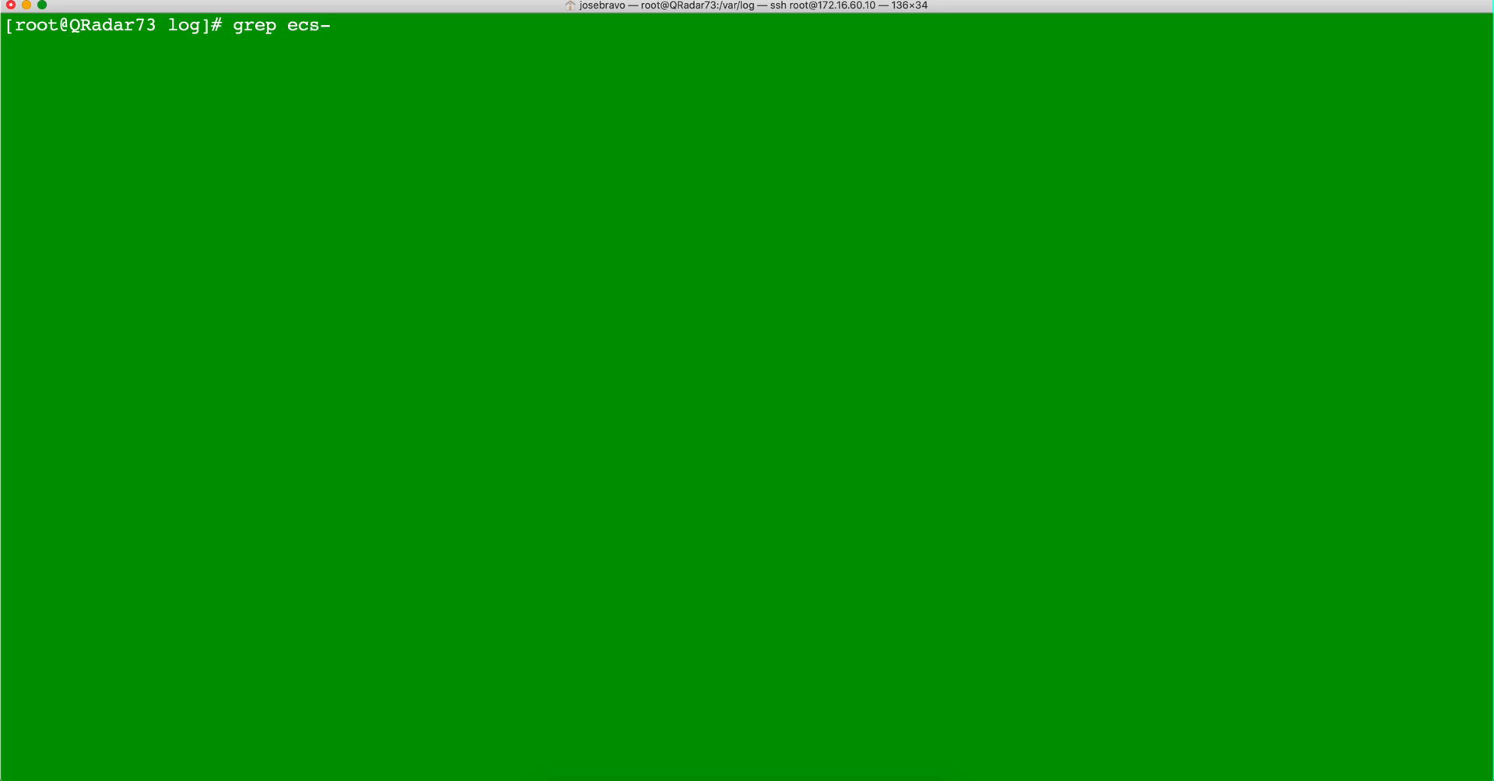
{"action": "type", "text": "ec"}
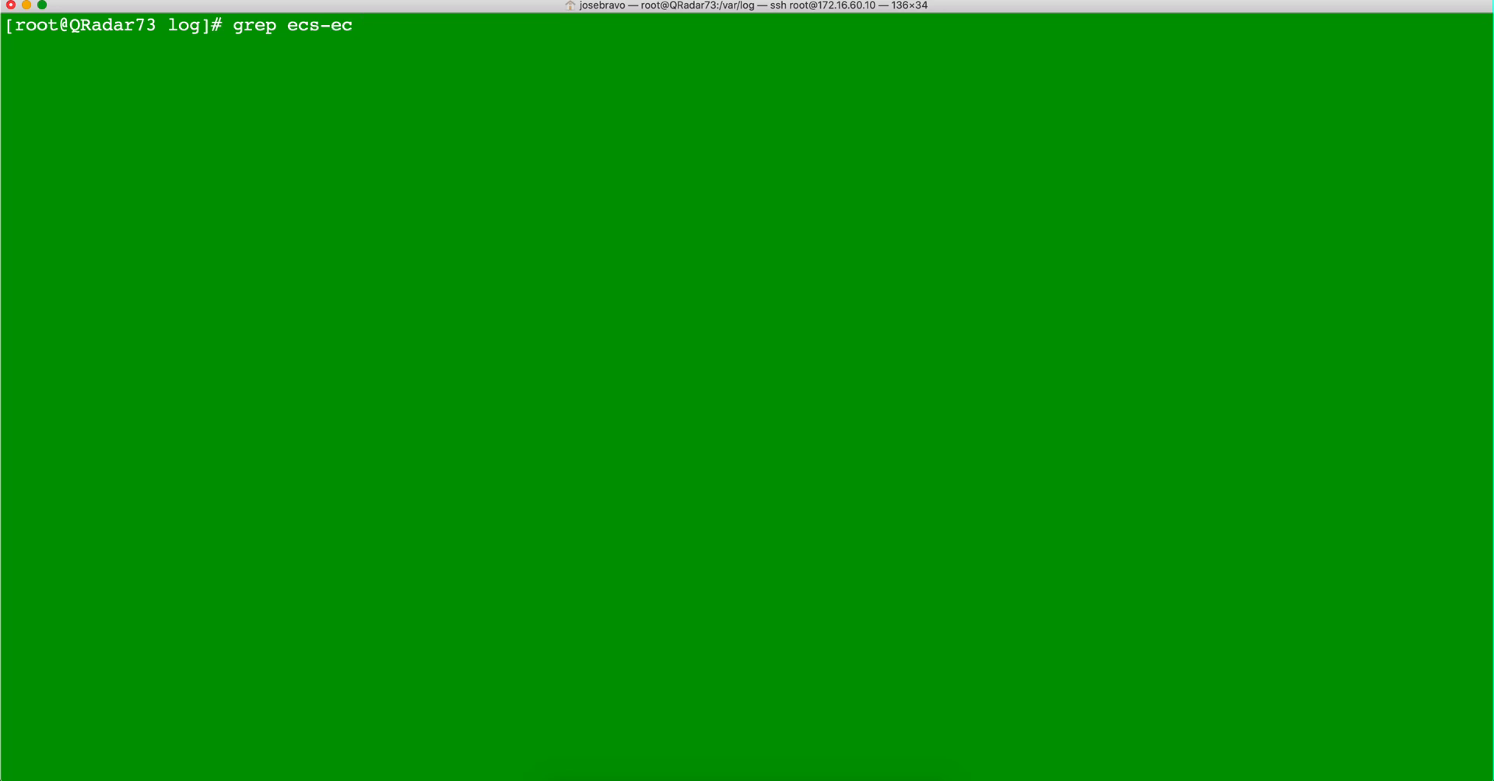
{"action": "type", "text": "qra"}
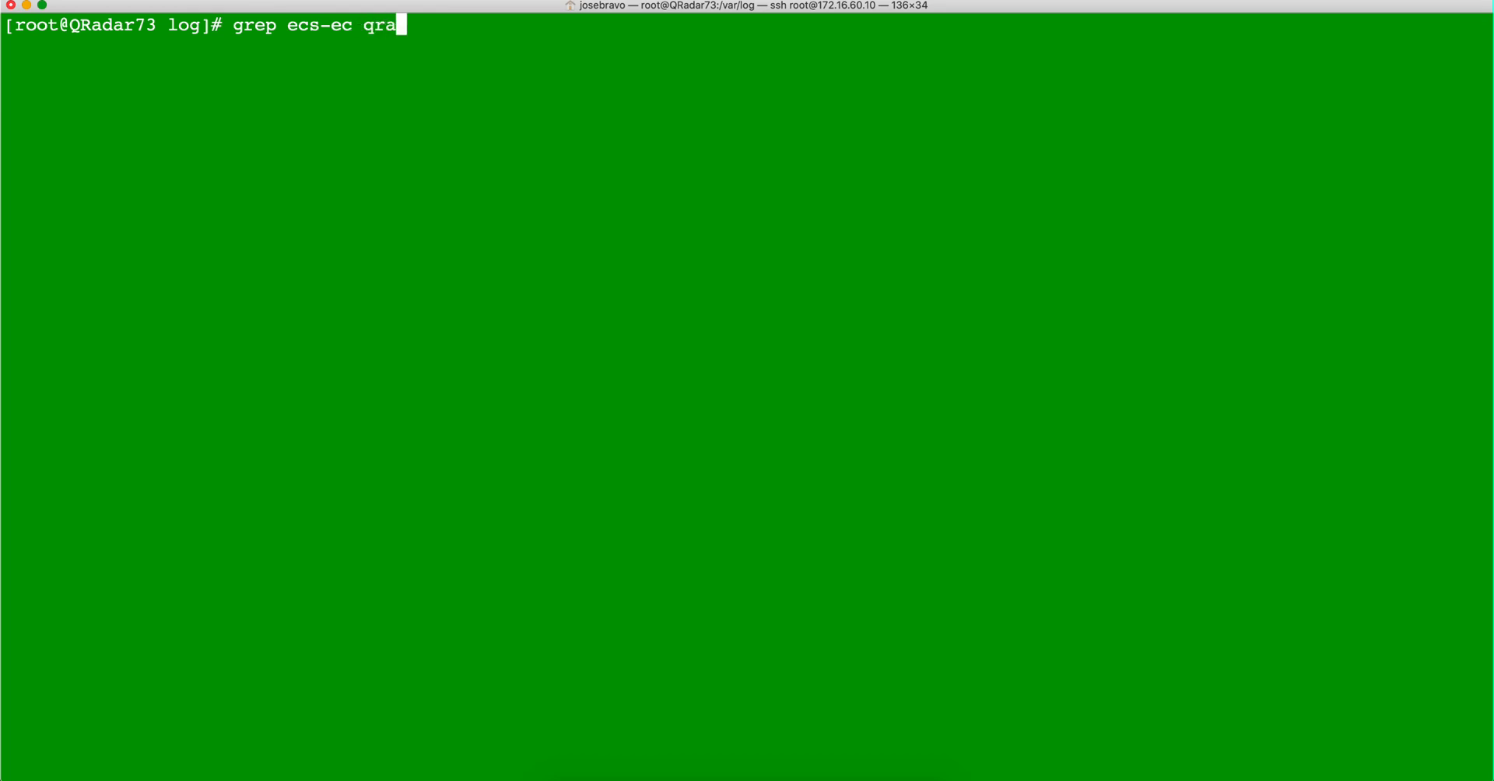
{"action": "type", "text": "dar.log"}
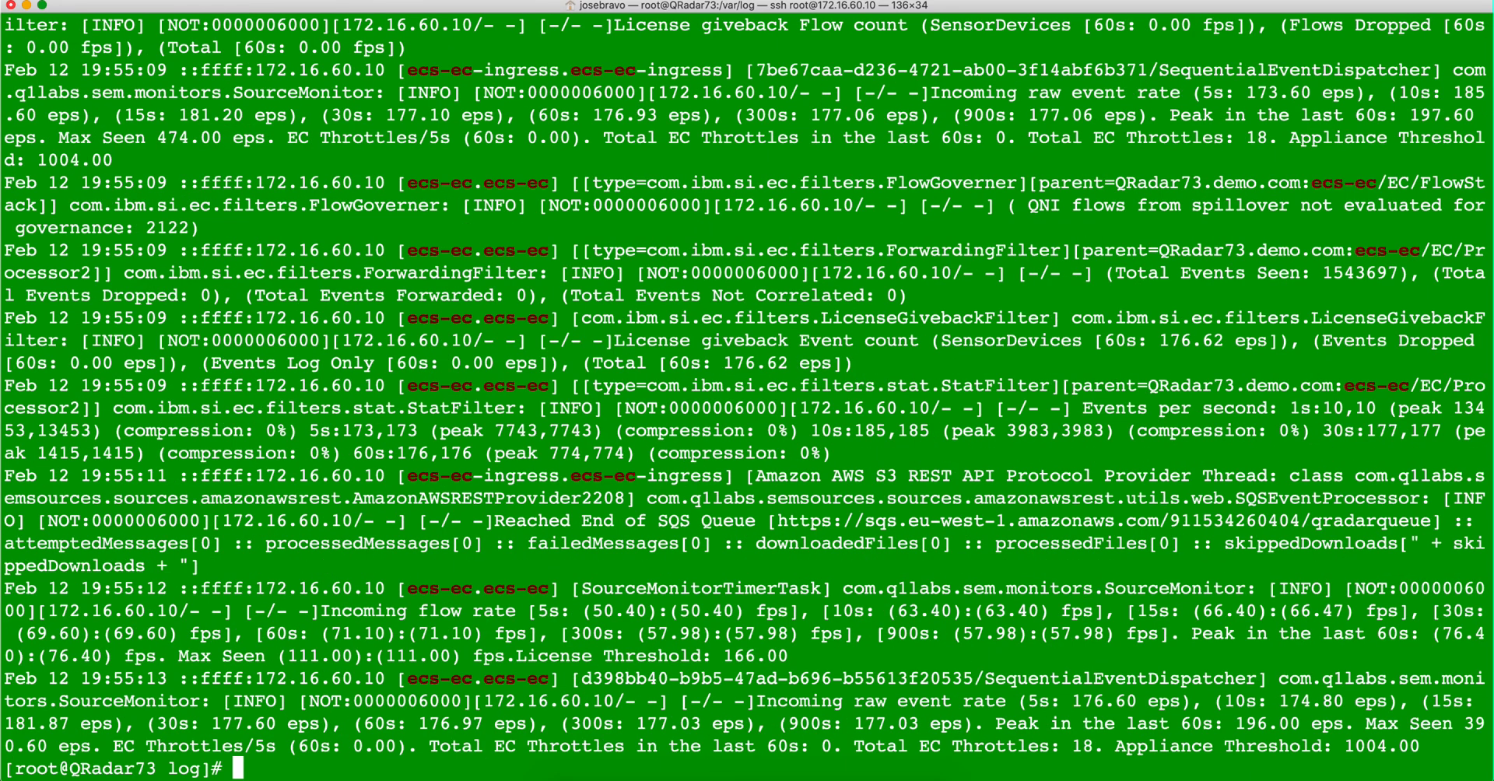
{"action": "mouse_move", "coordinate": [249, 521]}
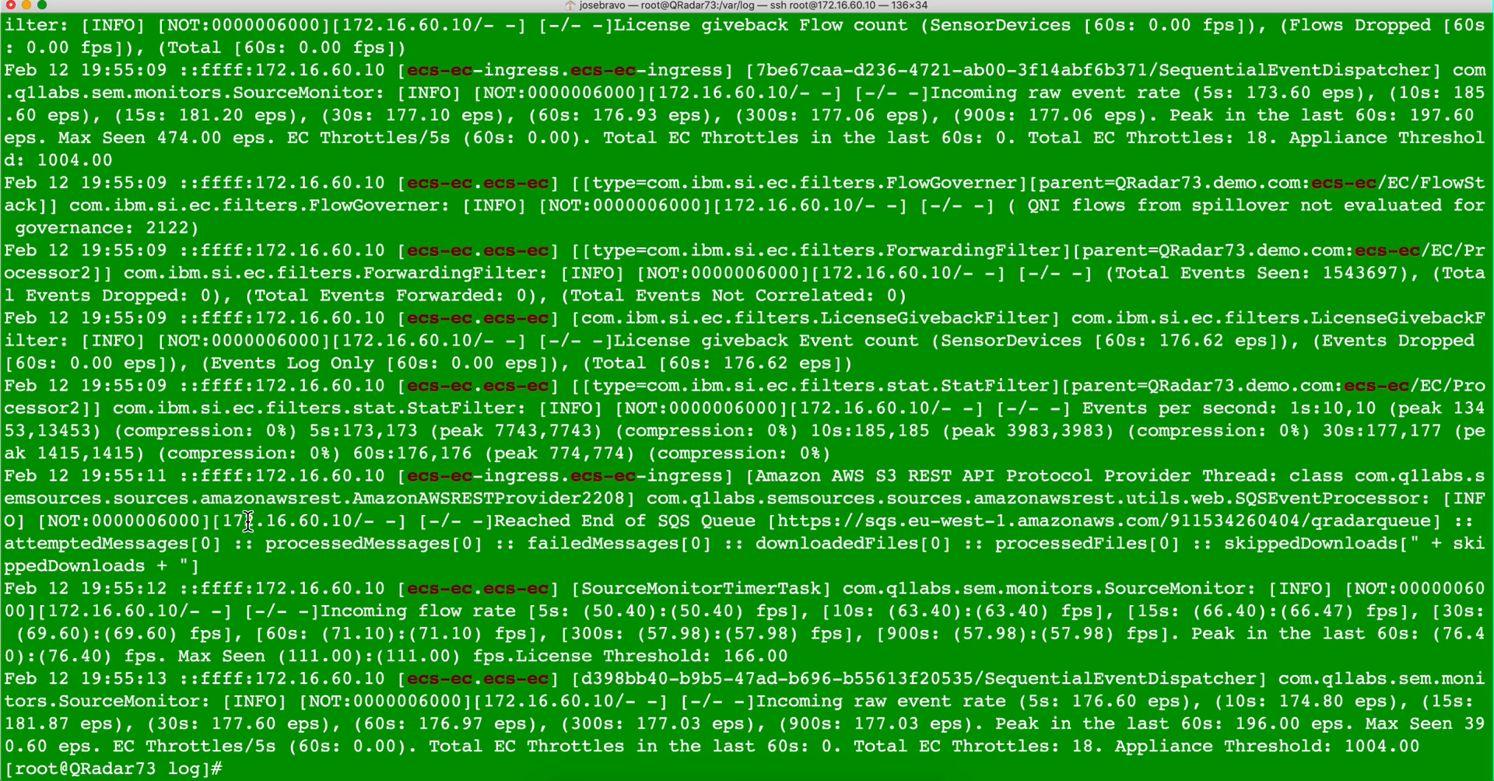
Rerun the grep with quoted "ecs-ec" and -i, then prepare grep -i -B2 -A2 "ecs-ec" qradar.log
{"action": "type", "text": "grep ecs-ec qradar.lo"}
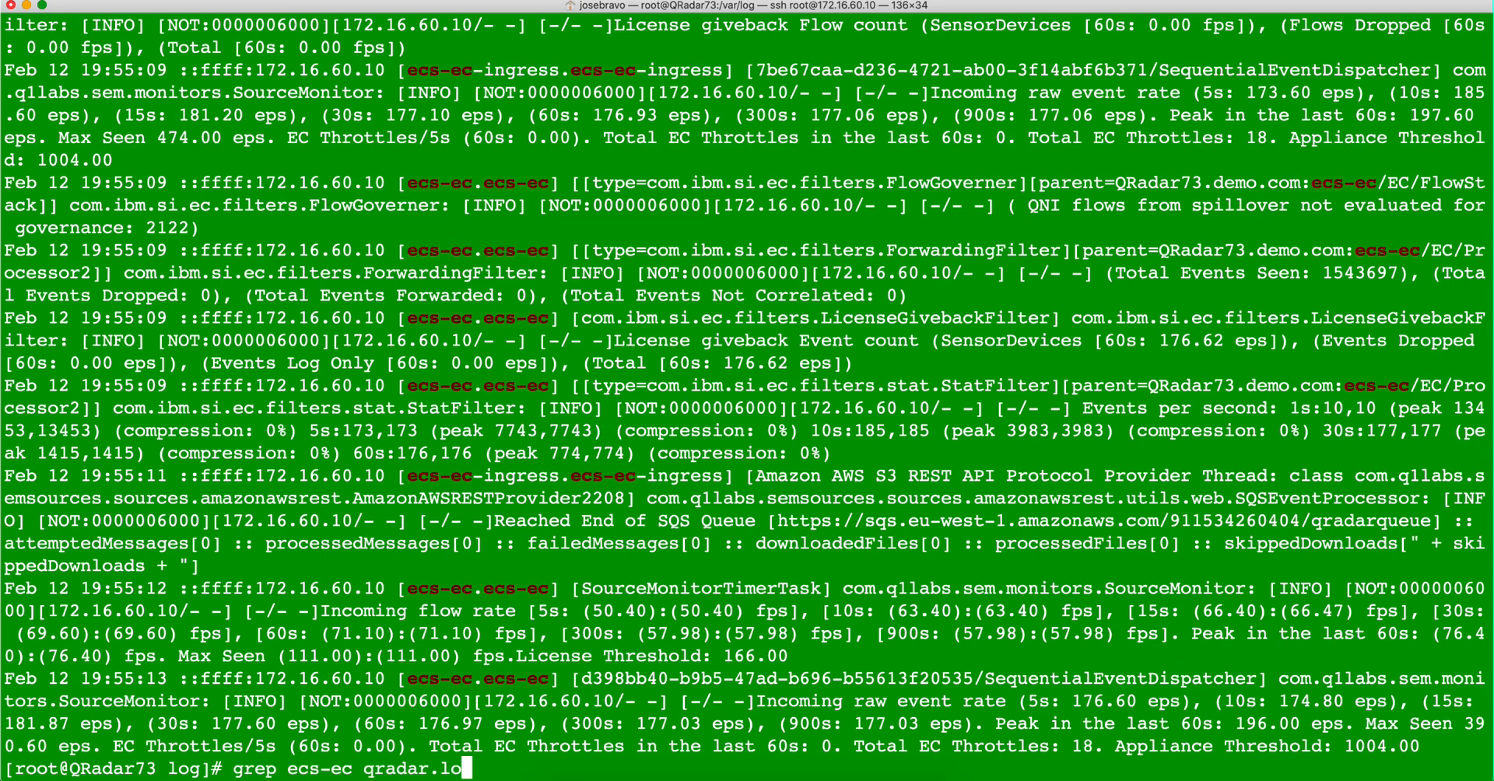
{"action": "type", "text": "g"}
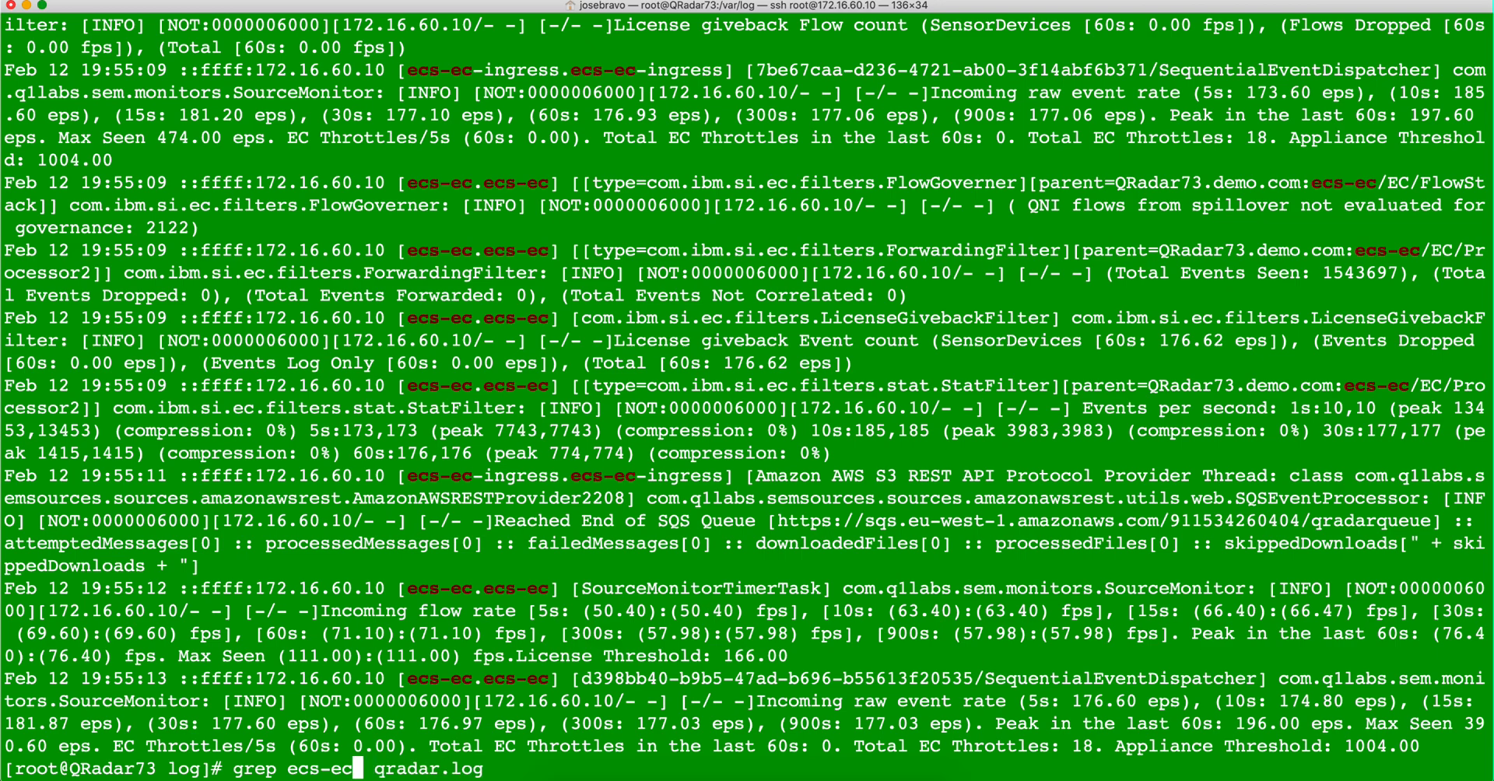
{"action": "type", "text": "\""}
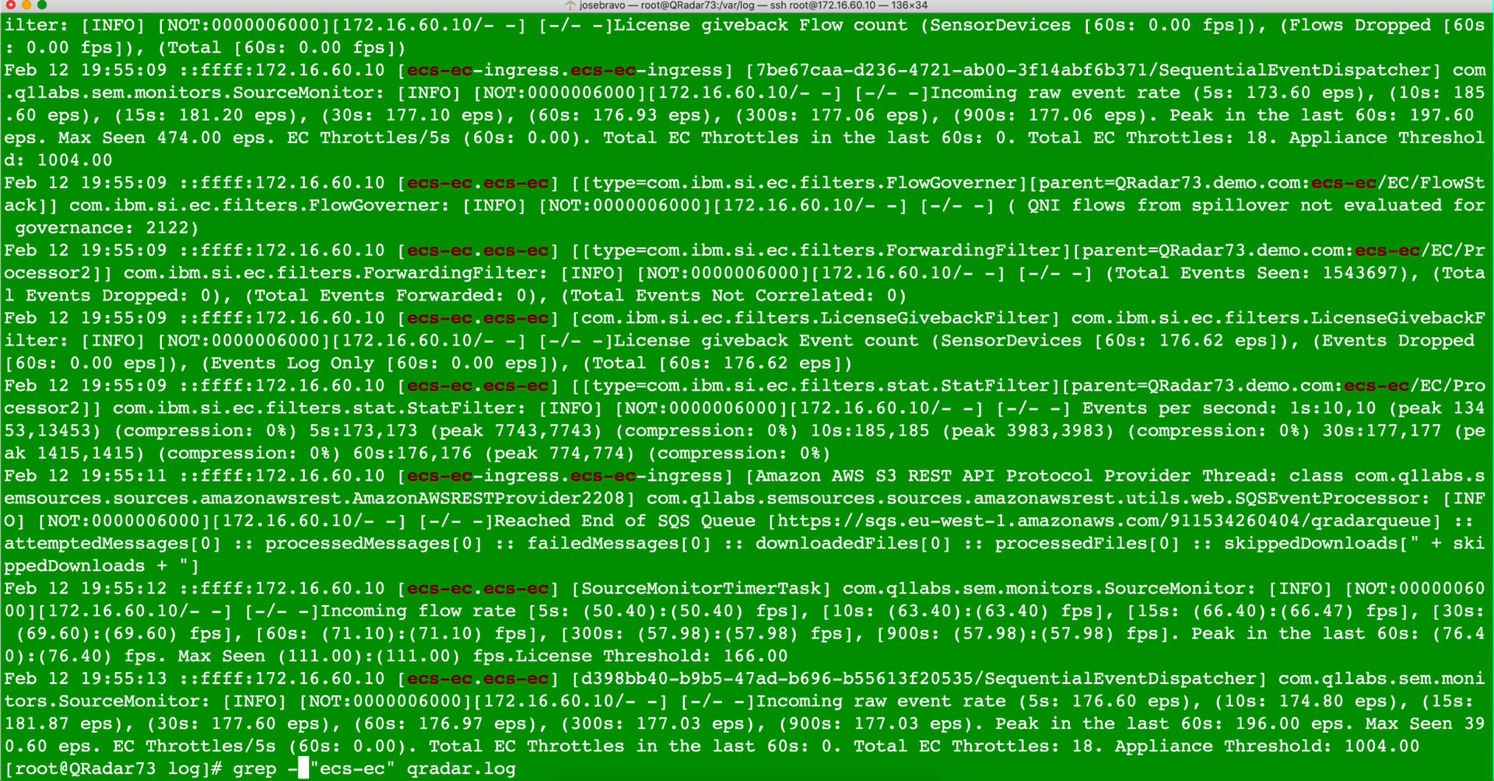
{"action": "type", "text": "i"}
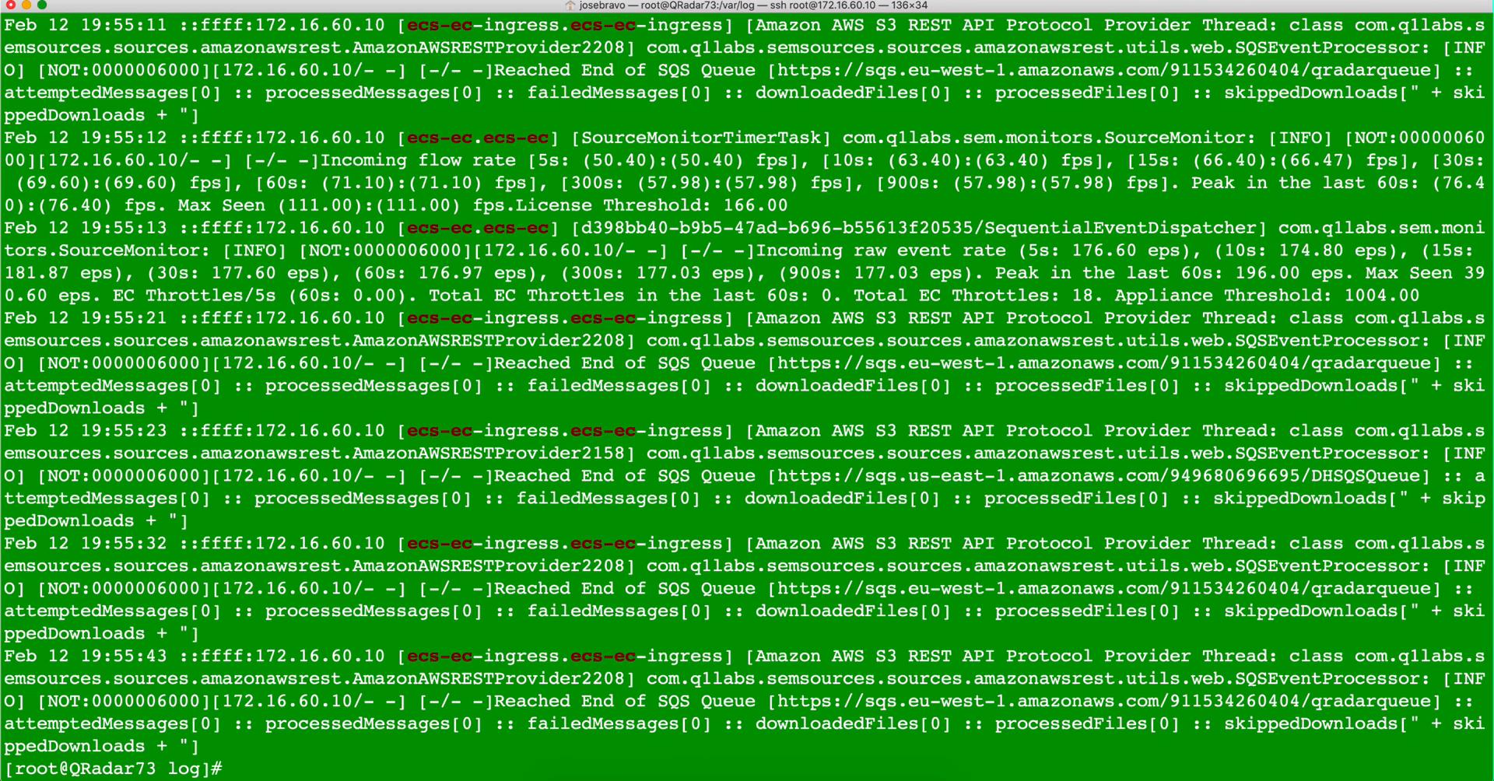
{"action": "type", "text": "grep -i -B2 -A2 \"ecs-ec\" qradar.log"}
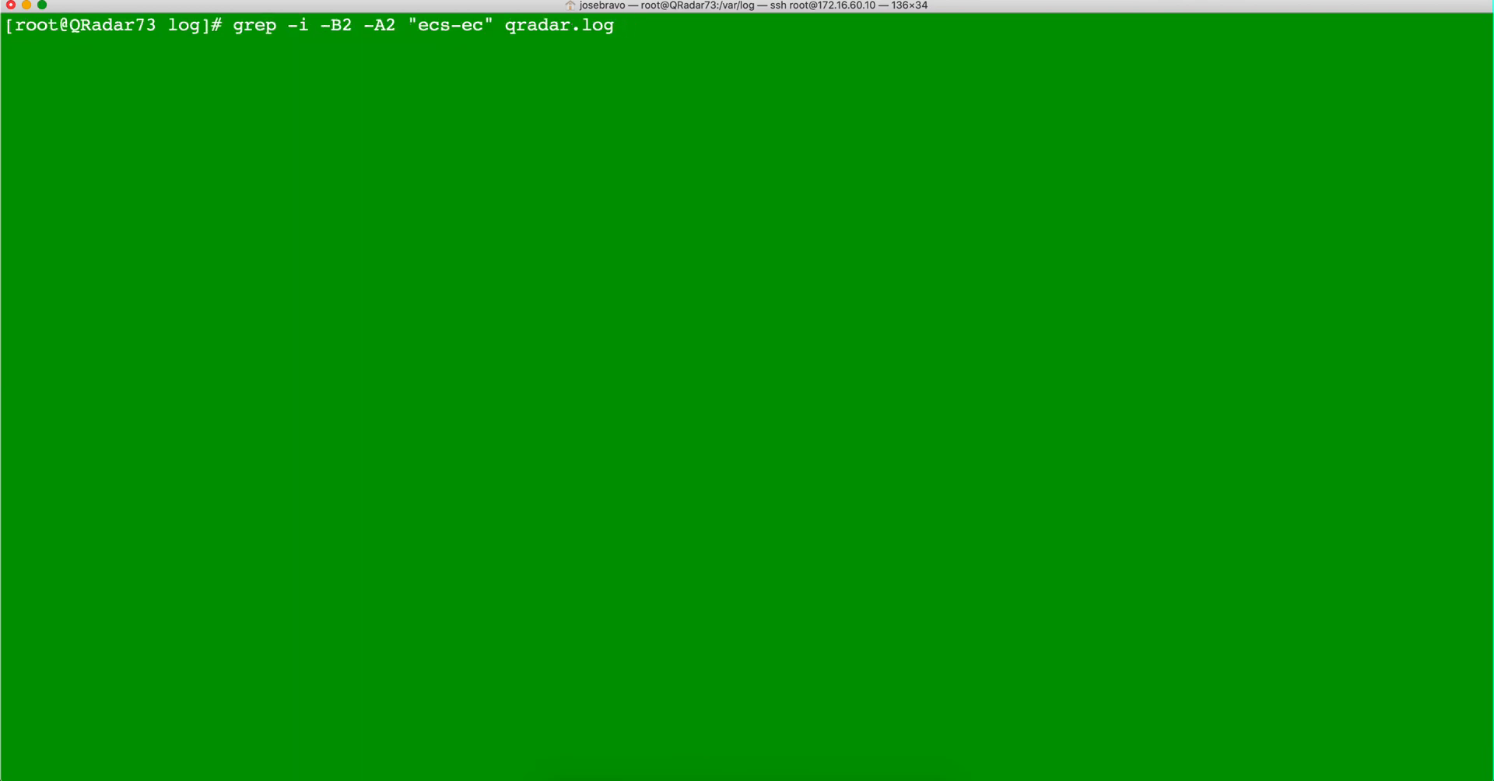
{"action": "mouse_move", "coordinate": [269, 468]}
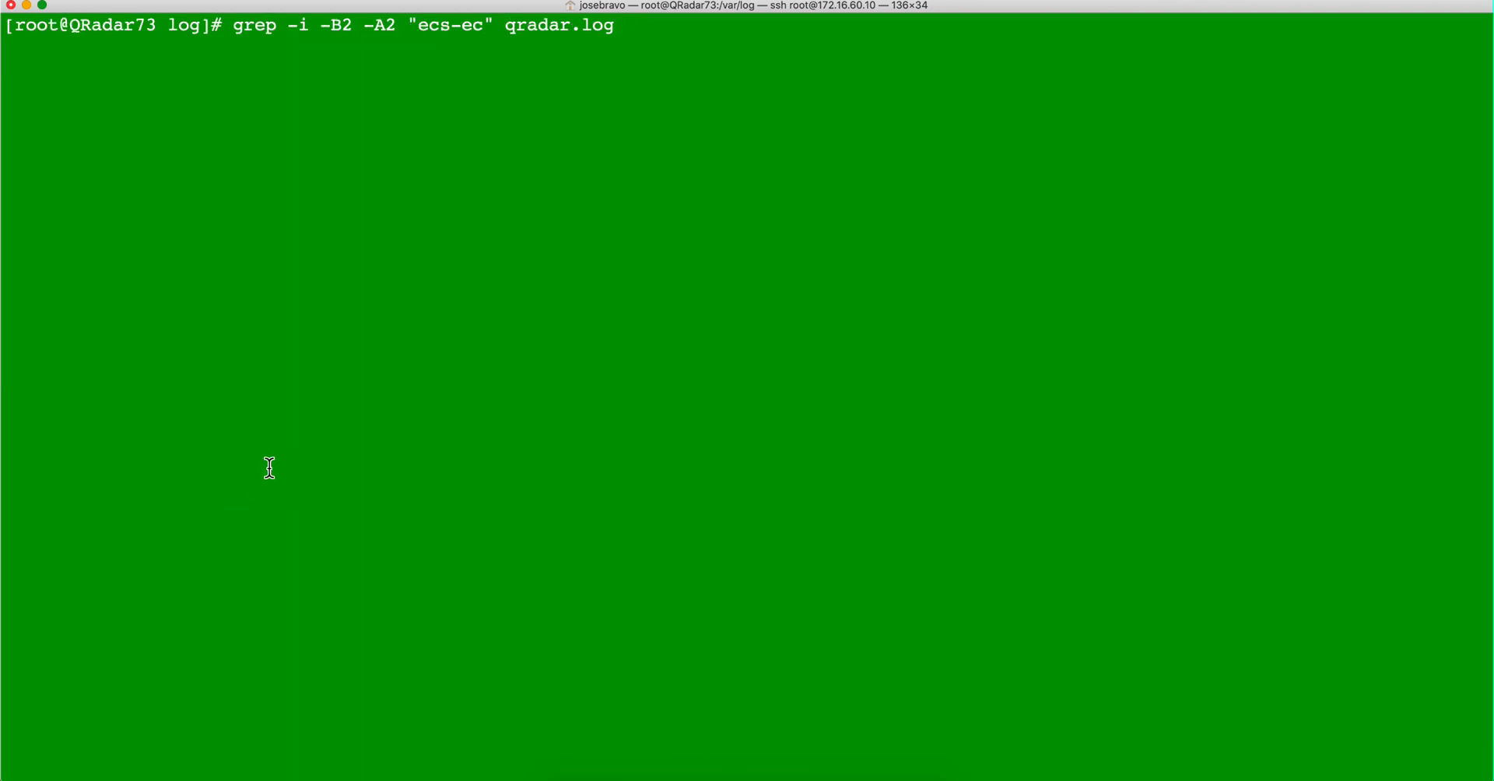
{"action": "mouse_move", "coordinate": [479, 20]}
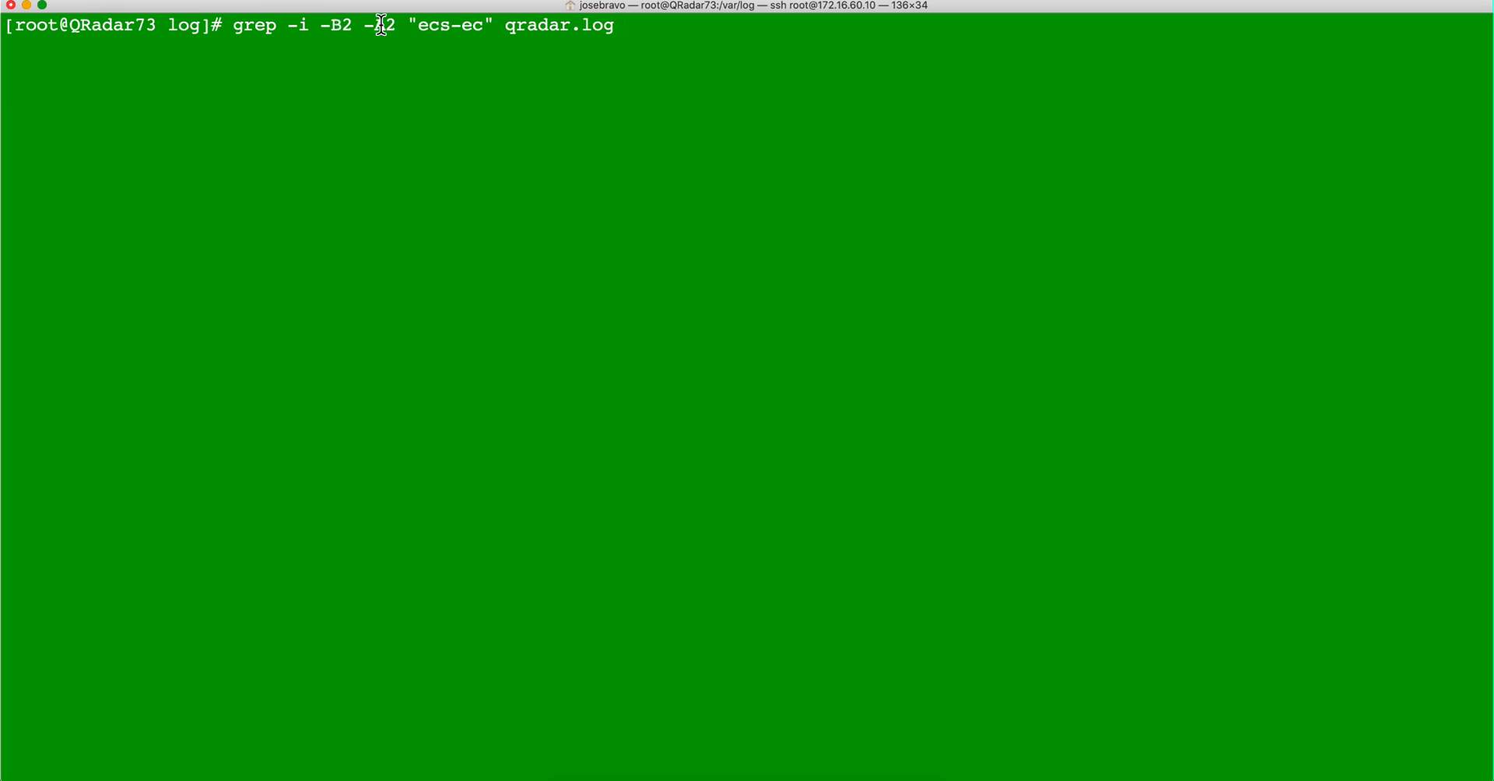
Run the case-insensitive ecs-ec grep with two context lines, then clear the screen
{"action": "key", "text": "Return"}
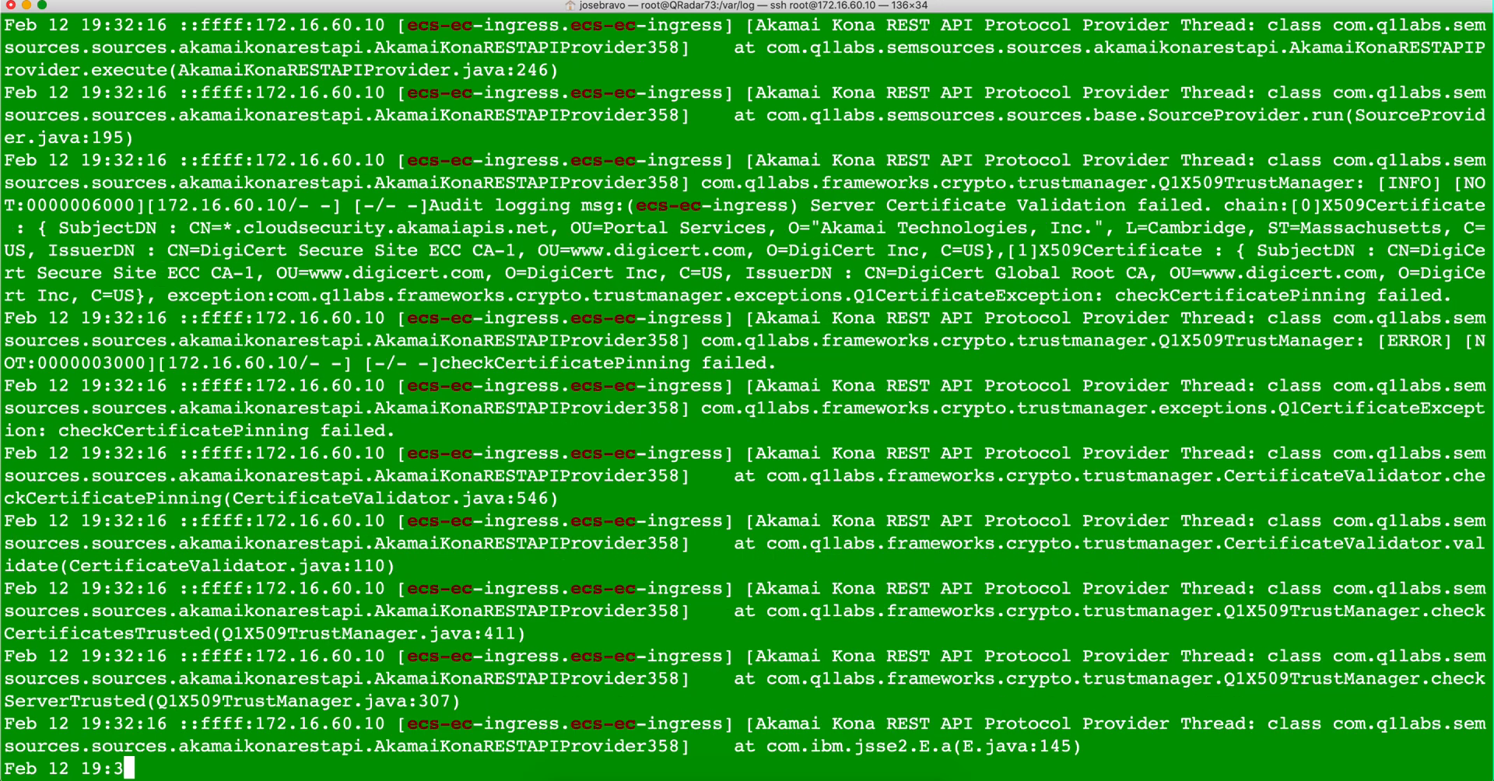
{"action": "scroll", "scroll_direction": "down", "scroll_amount": 3}
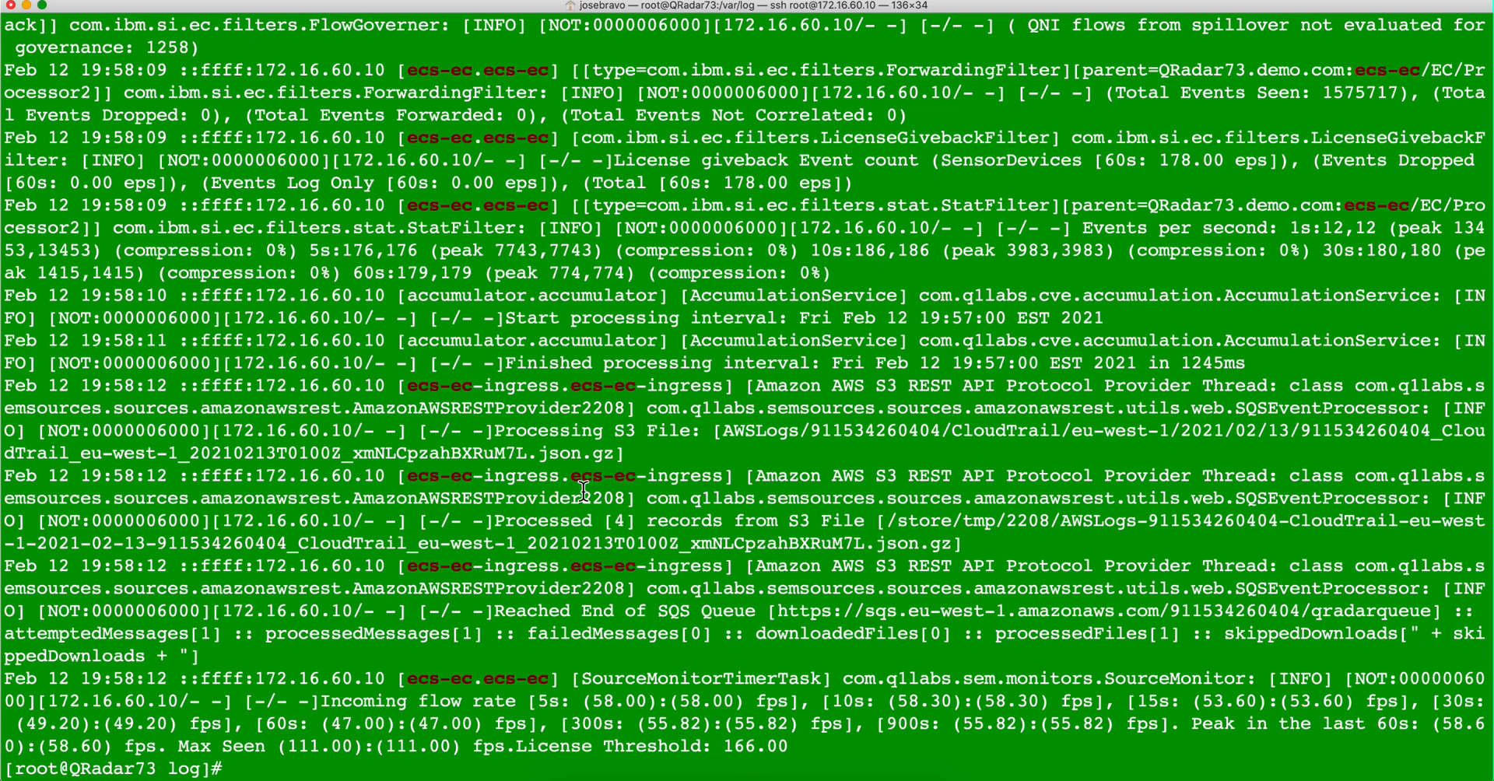
{"action": "type", "text": "clear"}
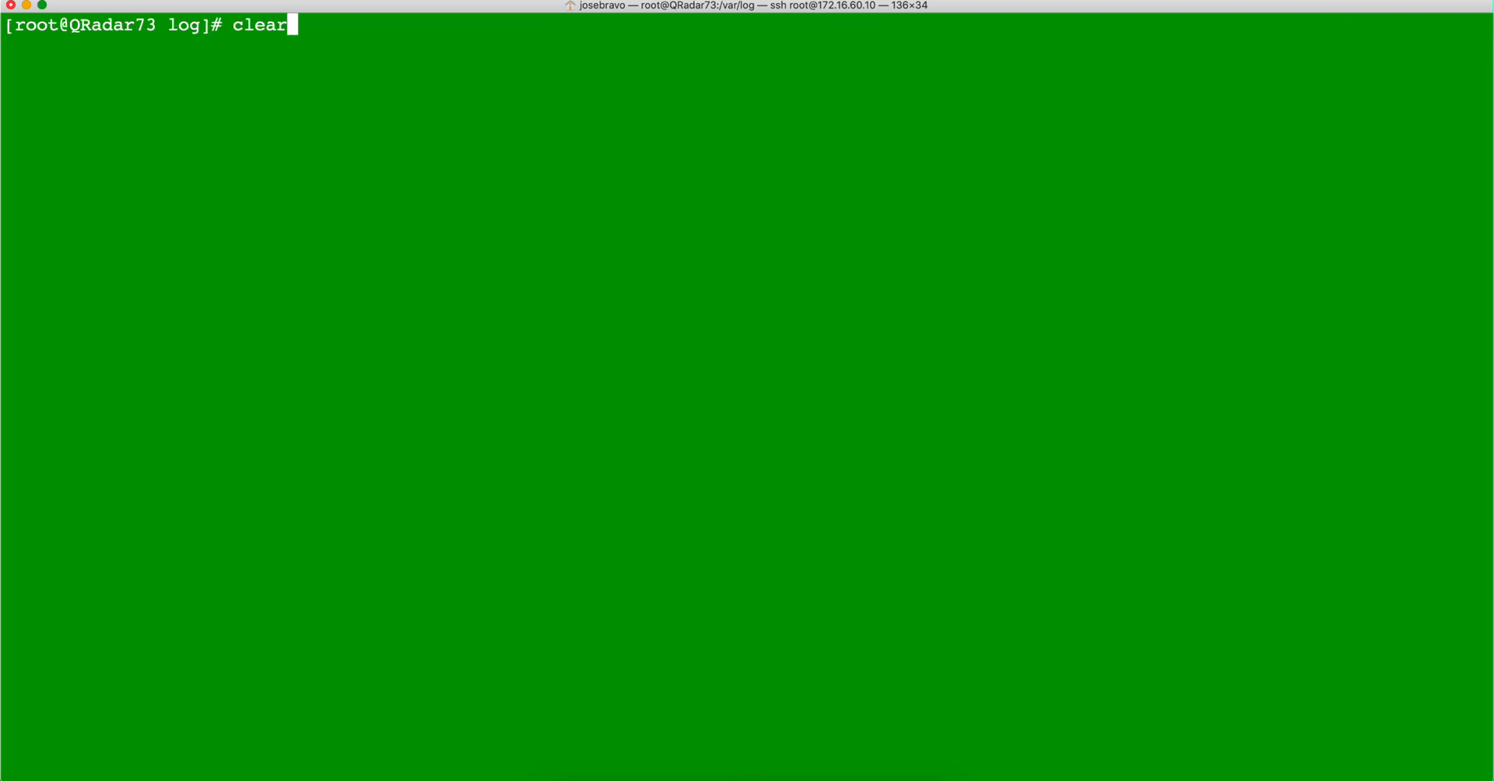
Pipe grep -i -B2 -A2 "ecs-ec" qradar.log into less -iSN for numbered, unwrapped paging
{"action": "type", "text": "grep -i -B2 -A2 \"ecs-ec\" qradar.log | less -iSN"}
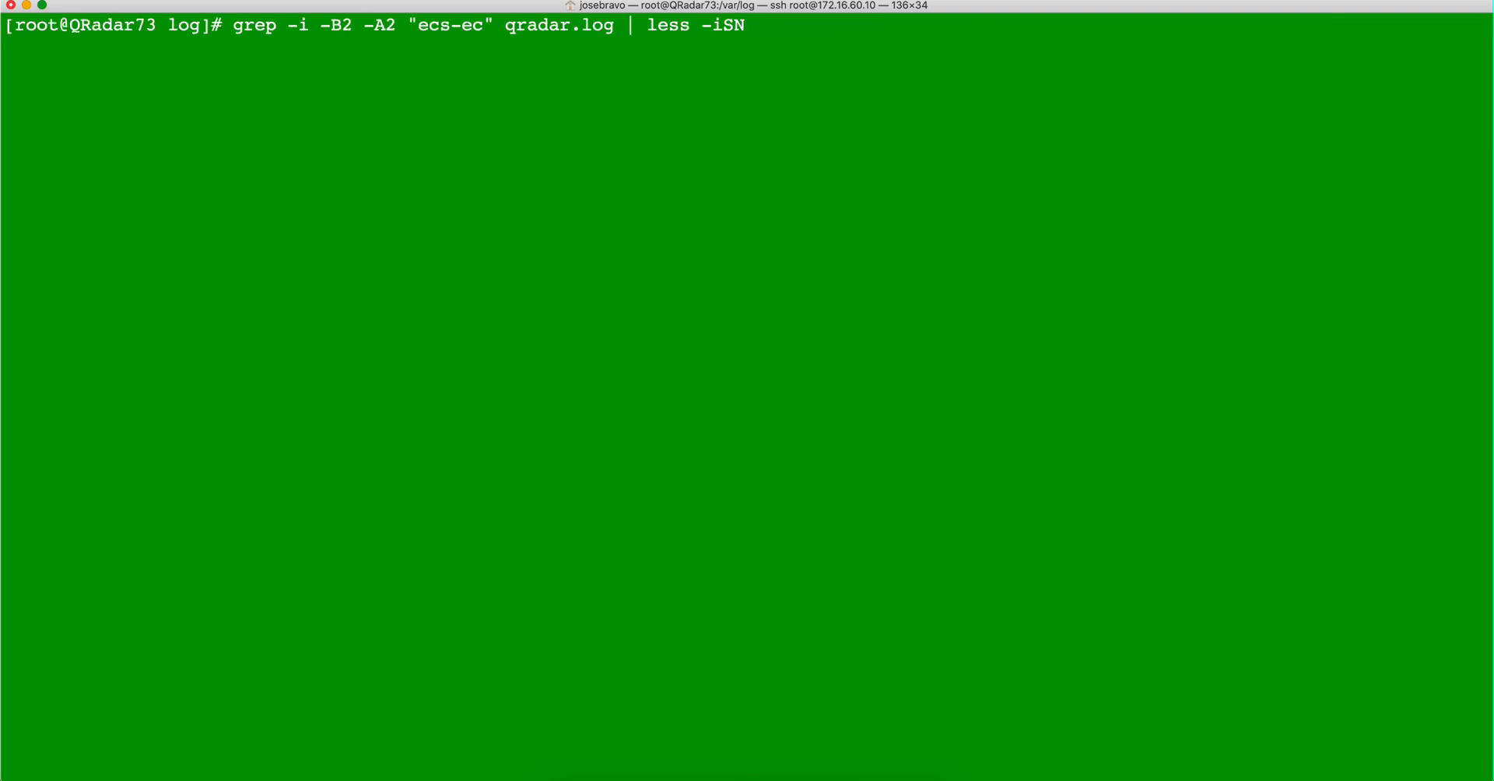
{"action": "mouse_move", "coordinate": [485, 483]}
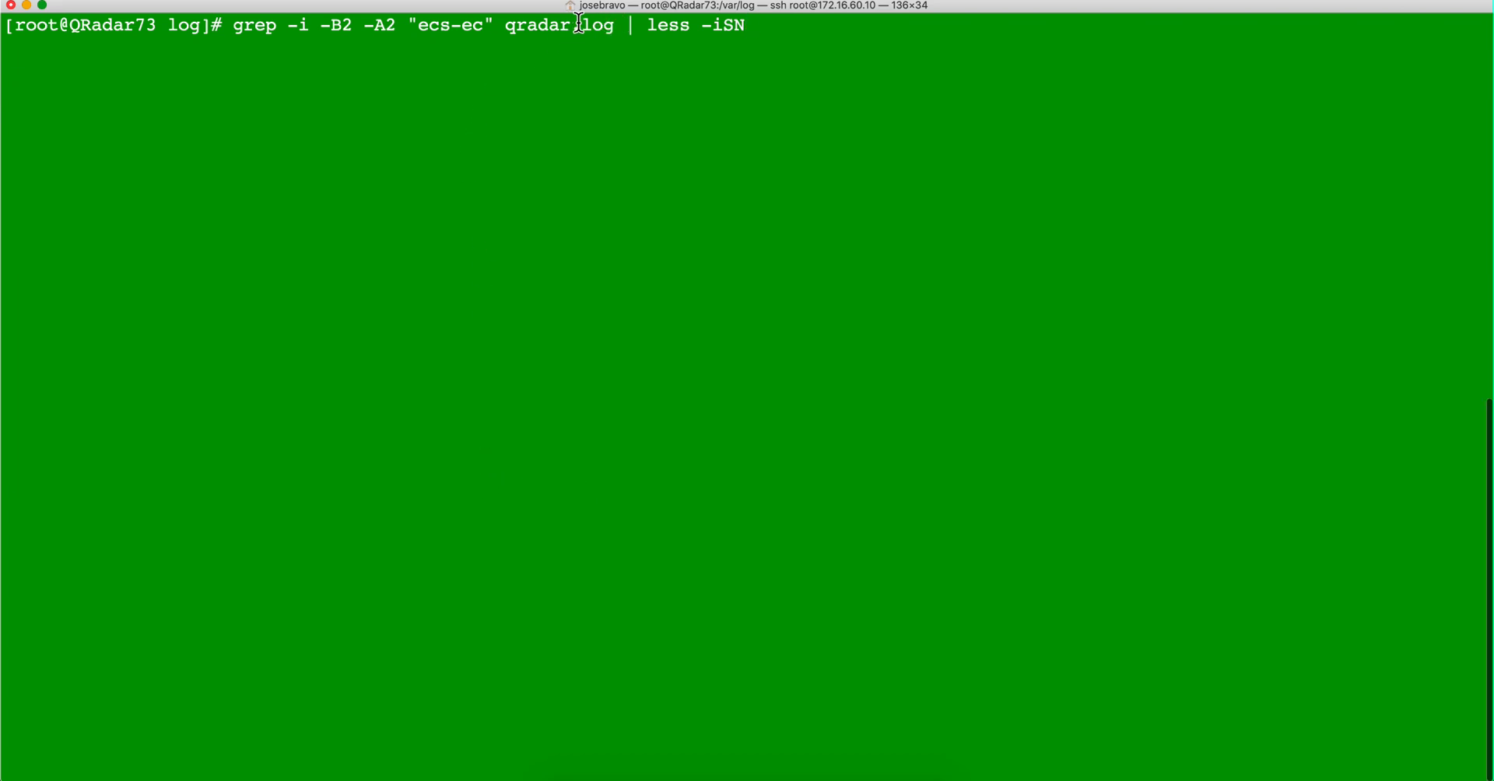
{"action": "mouse_move", "coordinate": [638, 25]}
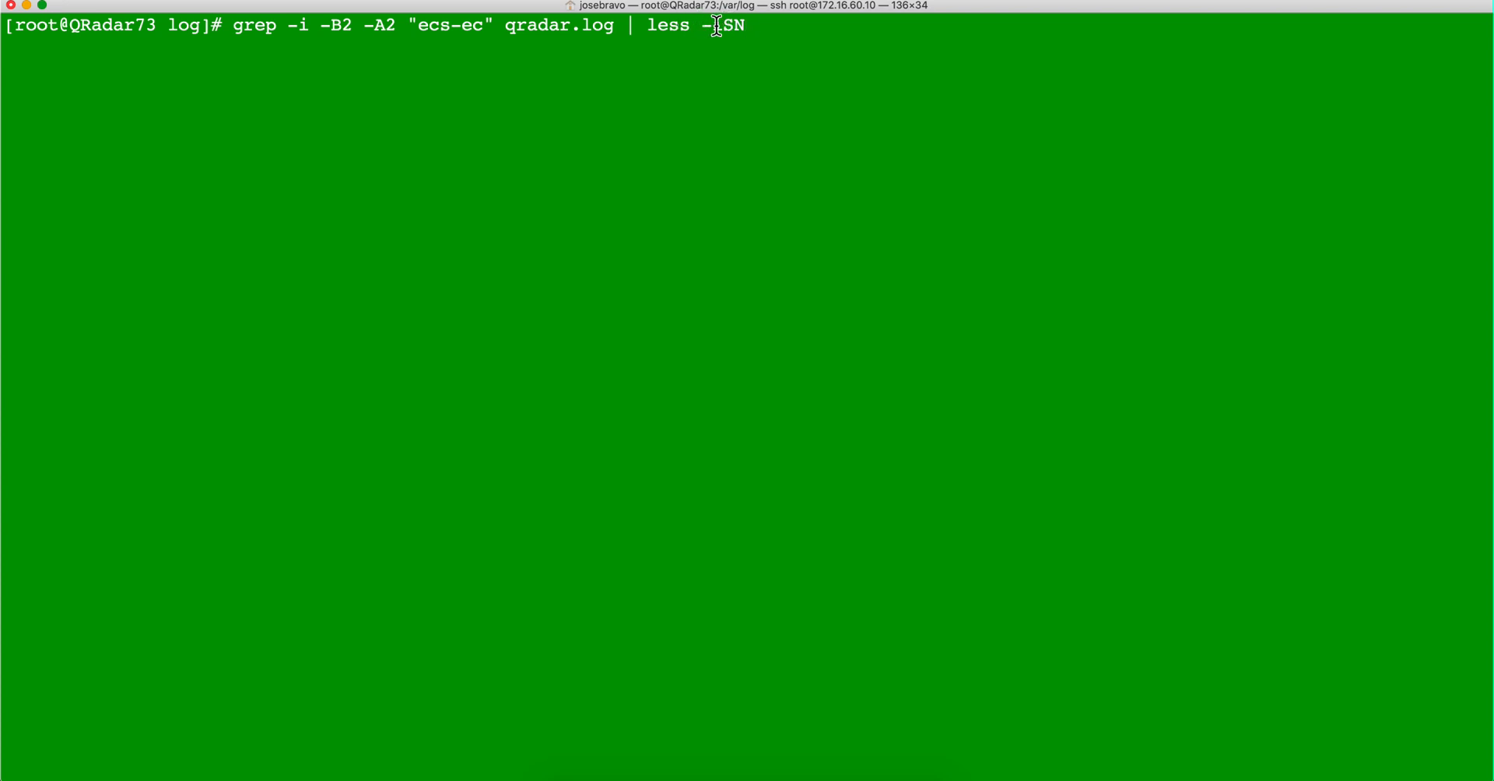
{"action": "type", "text": "i"}
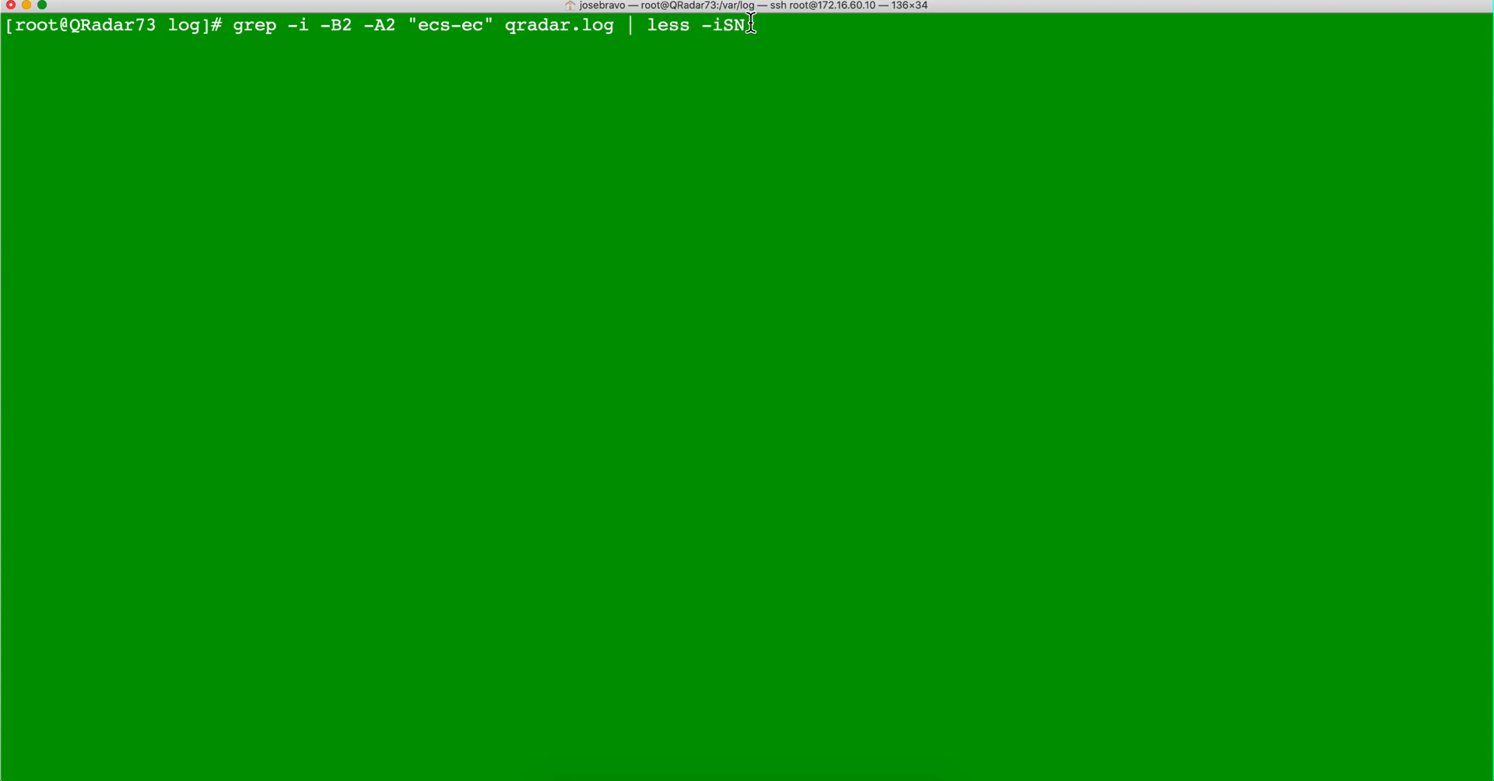
{"action": "key", "text": "Return"}
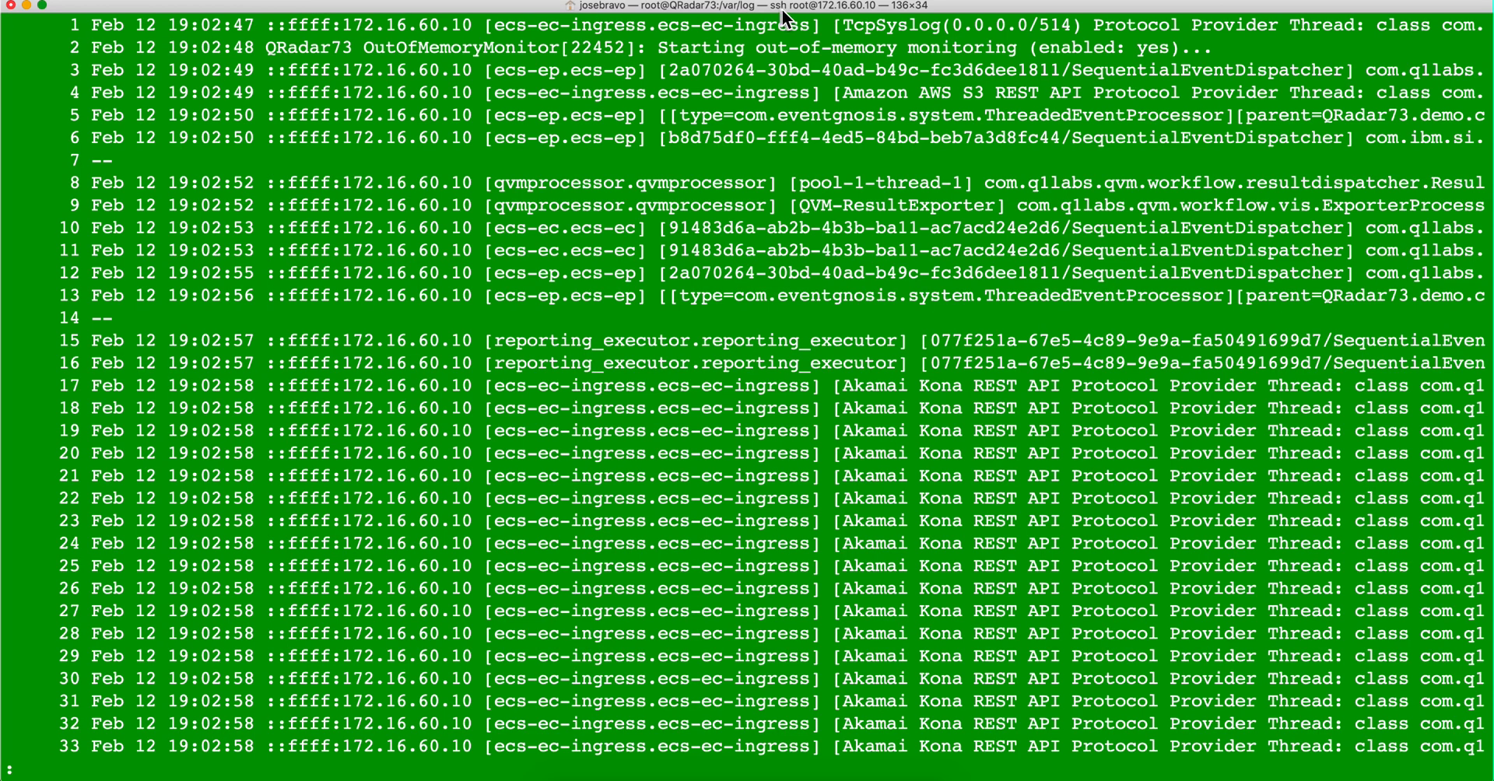
{"action": "mouse_move", "coordinate": [119, 99]}
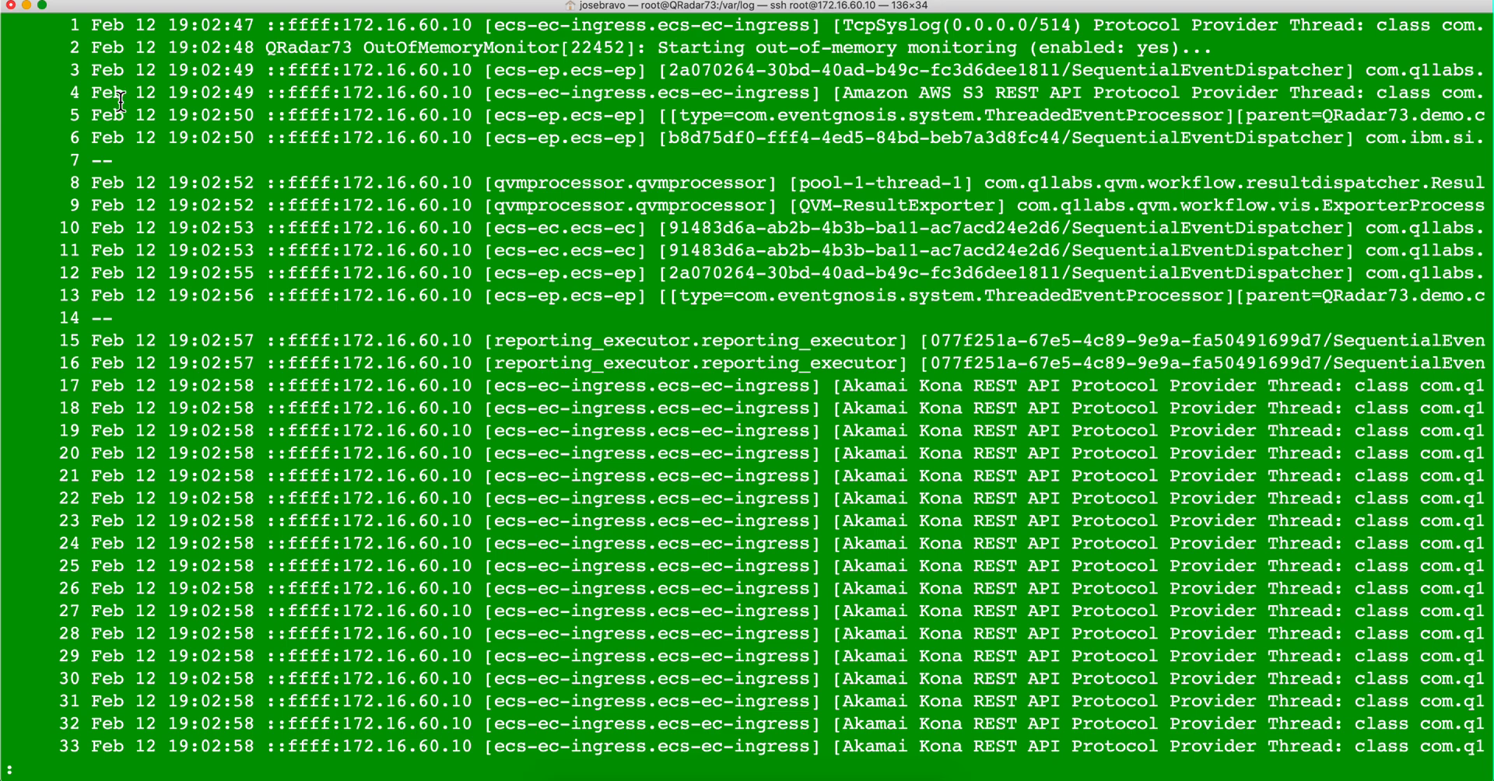
{"action": "mouse_move", "coordinate": [343, 283]}
{"action": "type", "text": "/"}
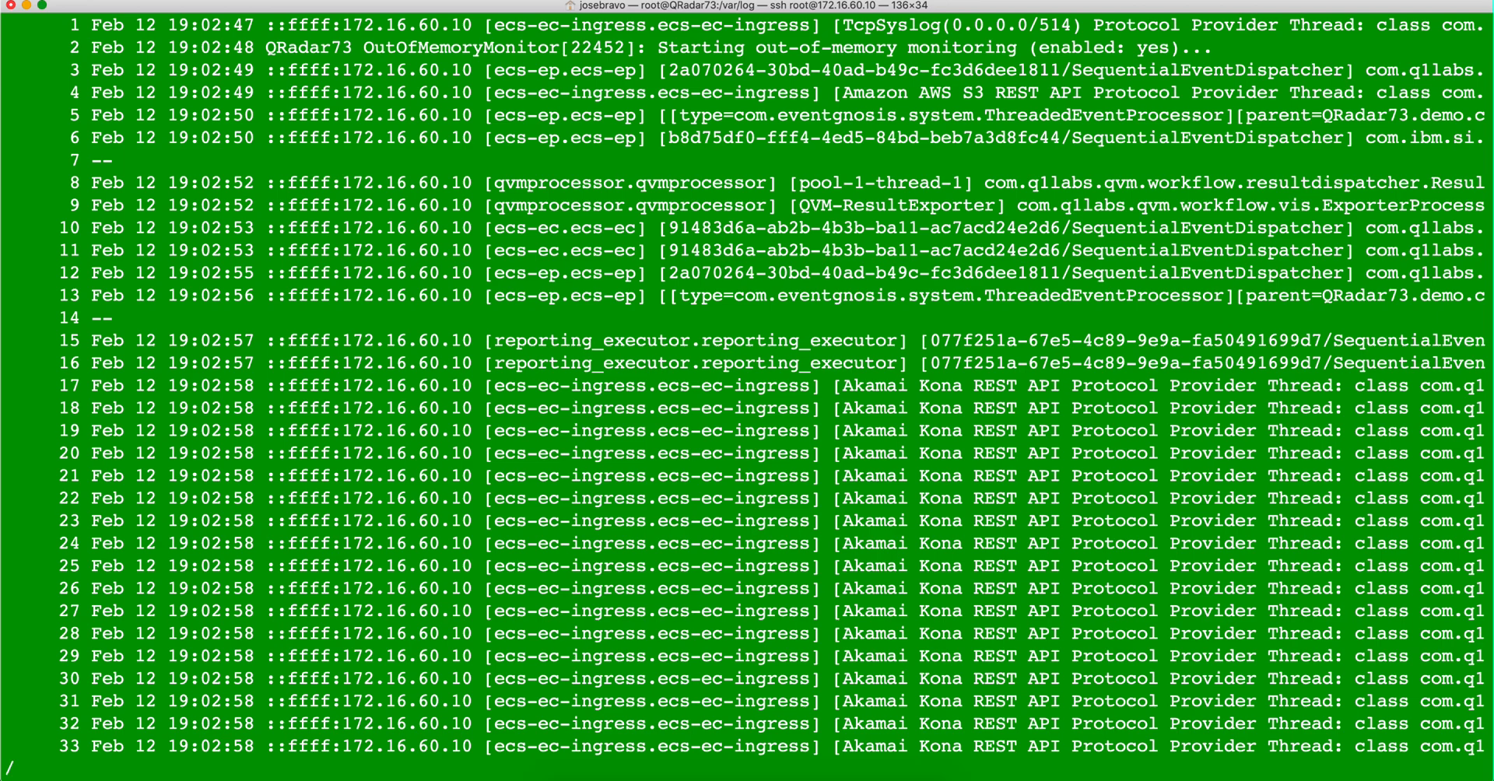
Search the pager for Akamai and scroll through the highlighted matches
{"action": "type", "text": "Akam"}
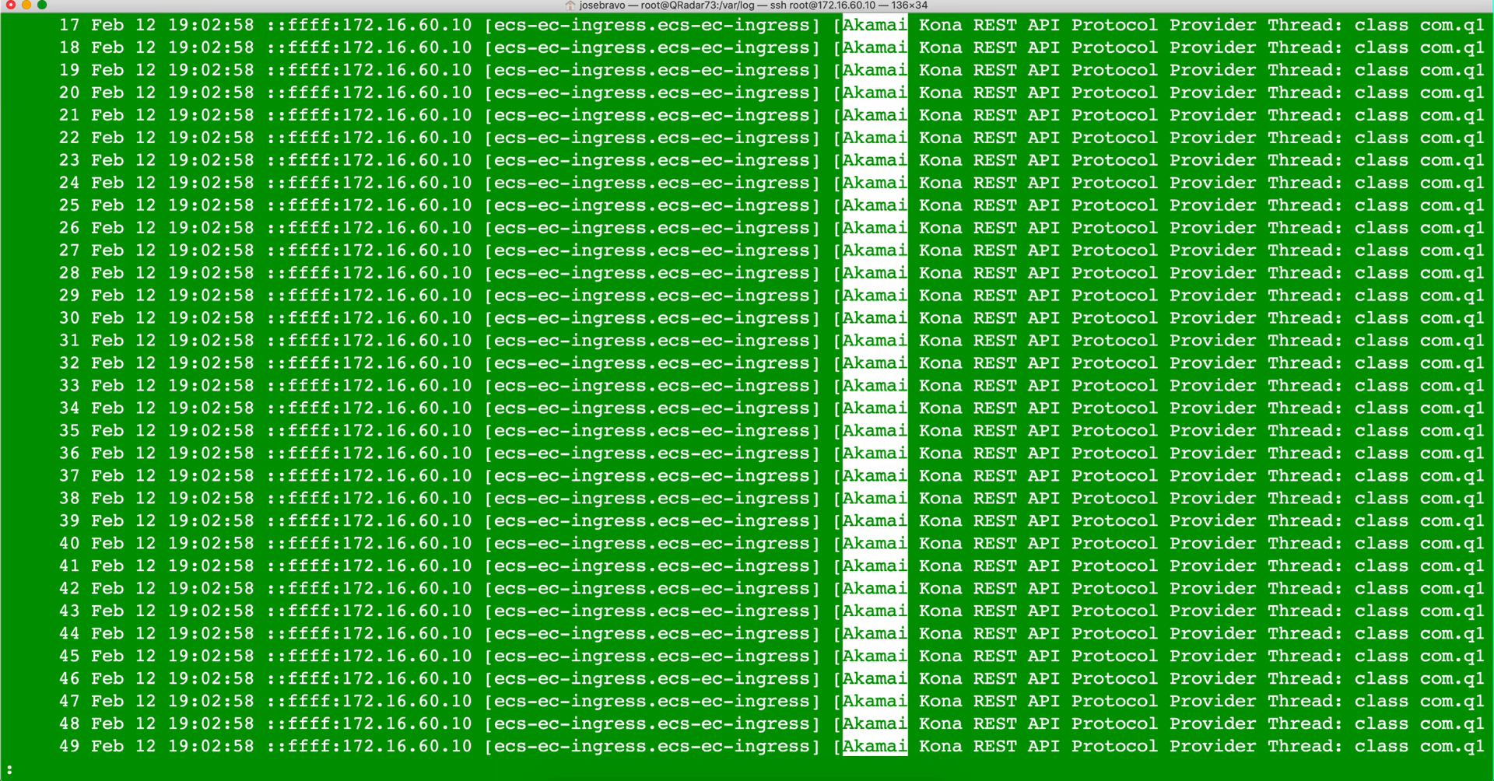
{"action": "scroll", "scroll_direction": "down", "scroll_amount": 3}
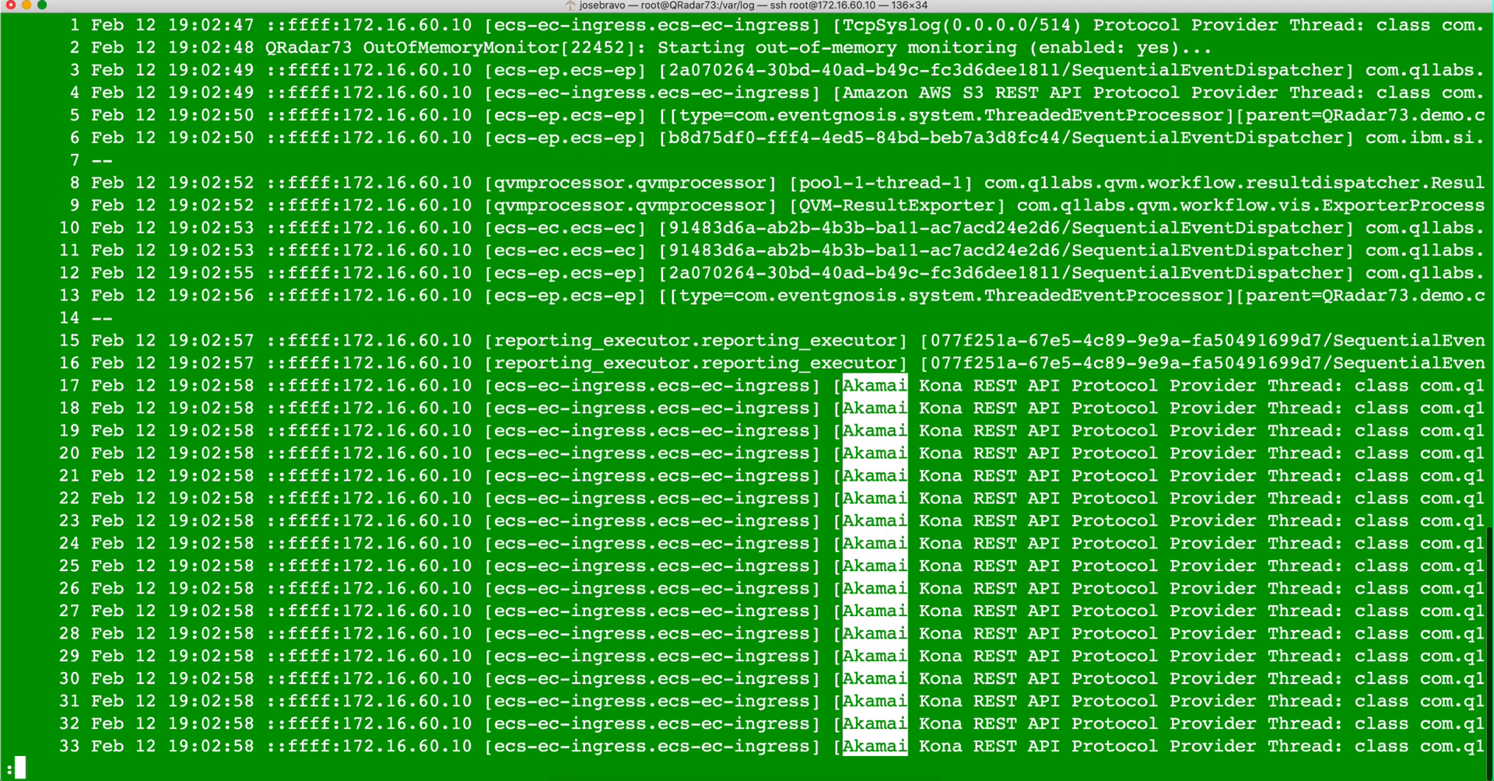
{"action": "scroll", "scroll_direction": "down", "scroll_amount": 3}
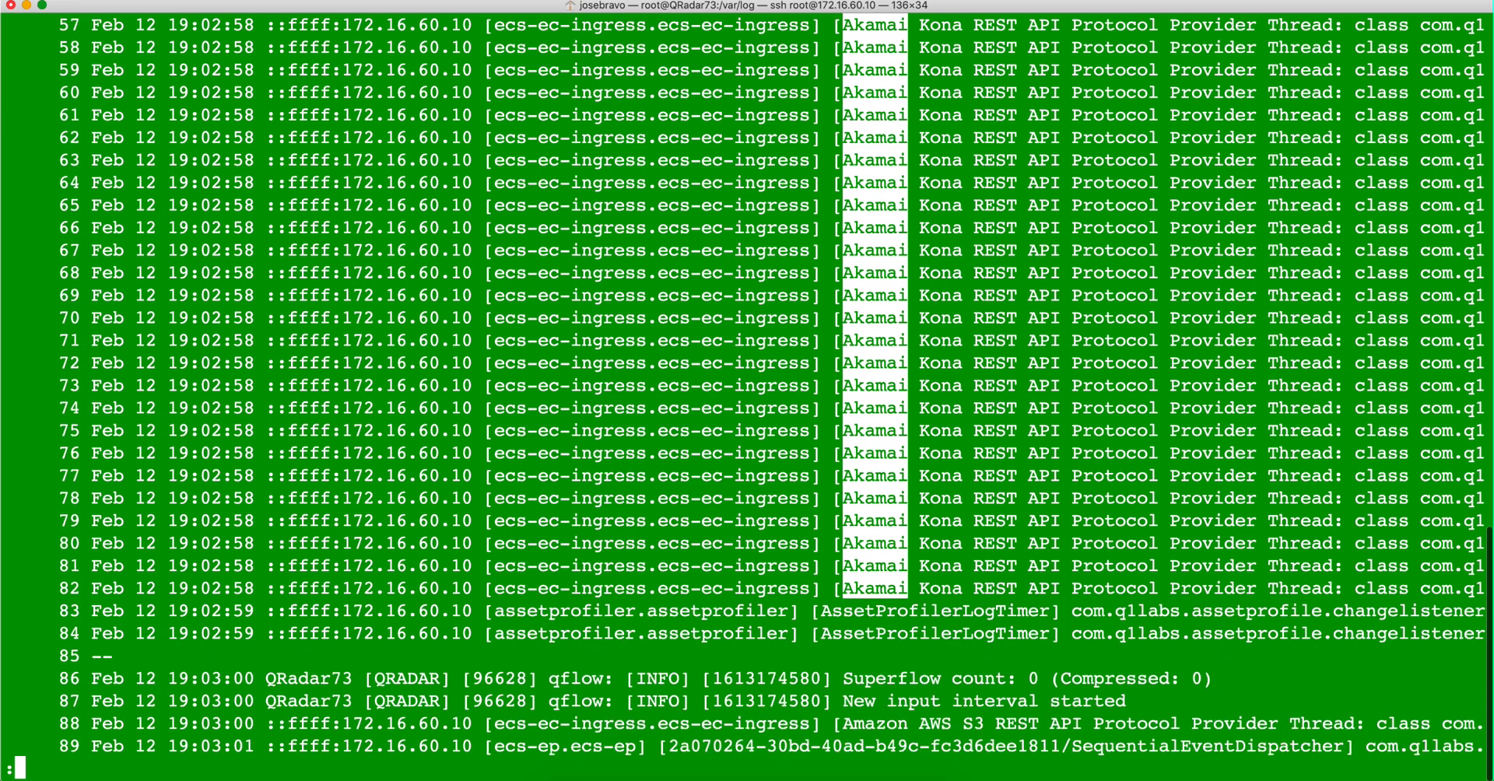
{"action": "scroll", "scroll_direction": "down", "scroll_amount": 3}
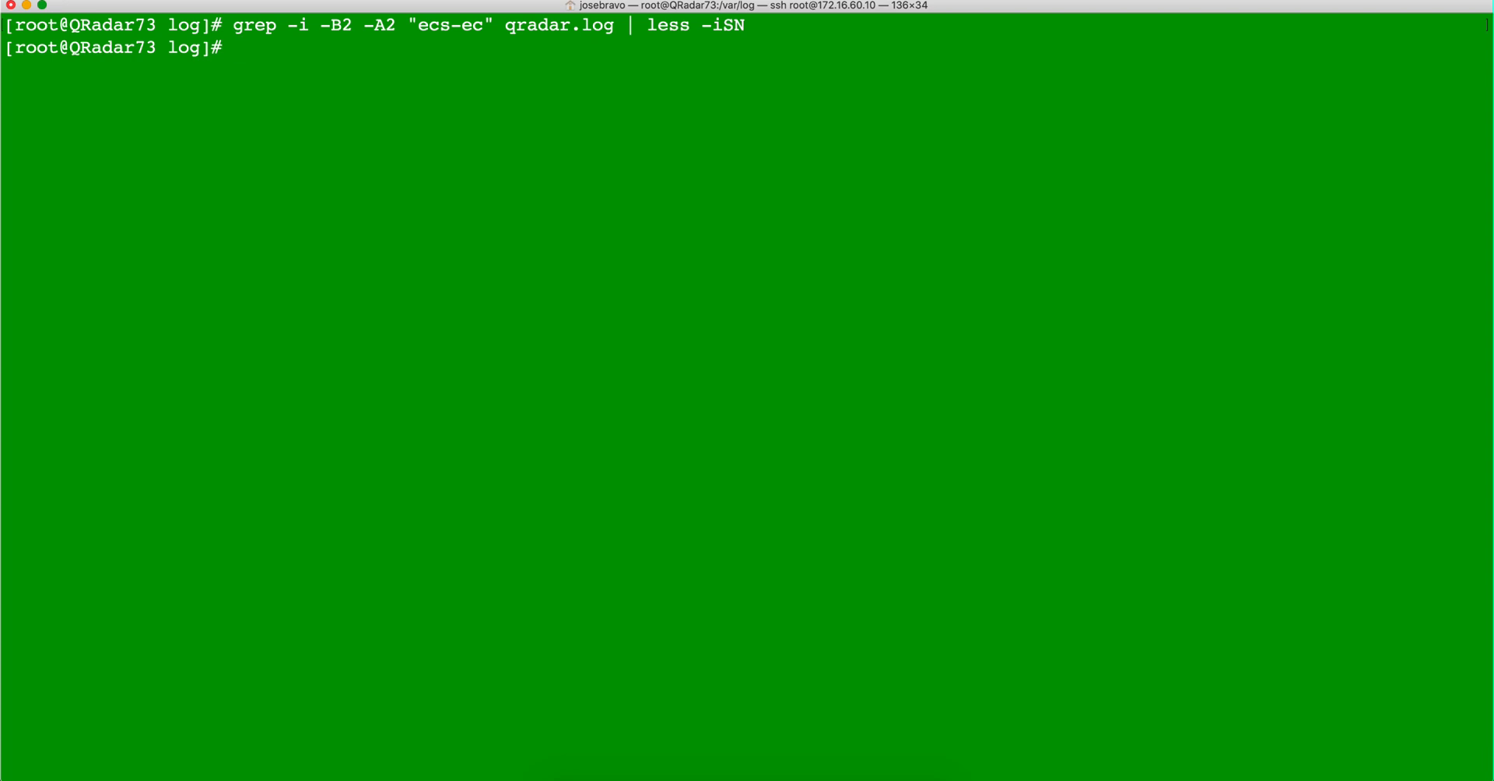
Type tailf qradar.log at the prompt to follow the log live
{"action": "type", "text": "ta"}
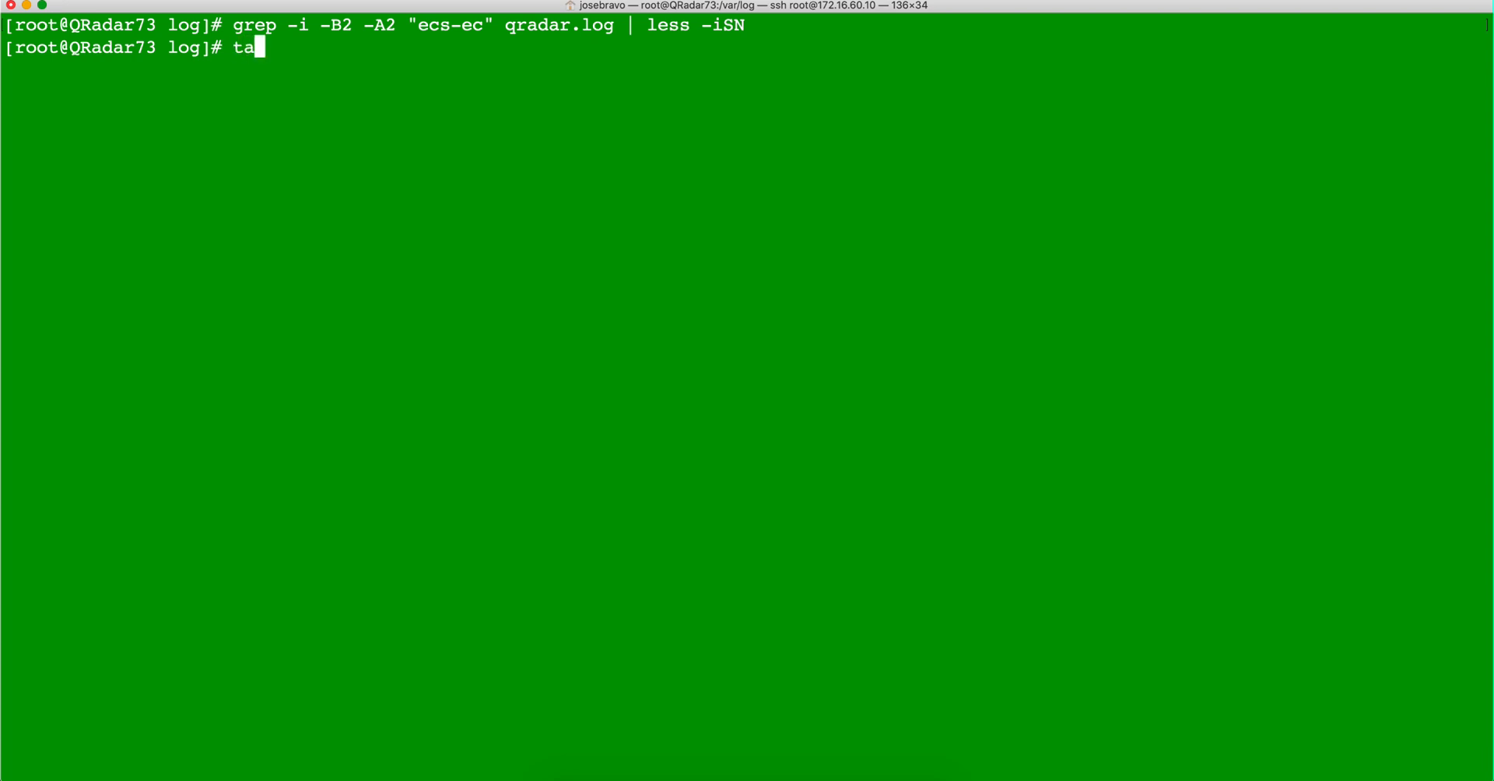
{"action": "type", "text": "il"}
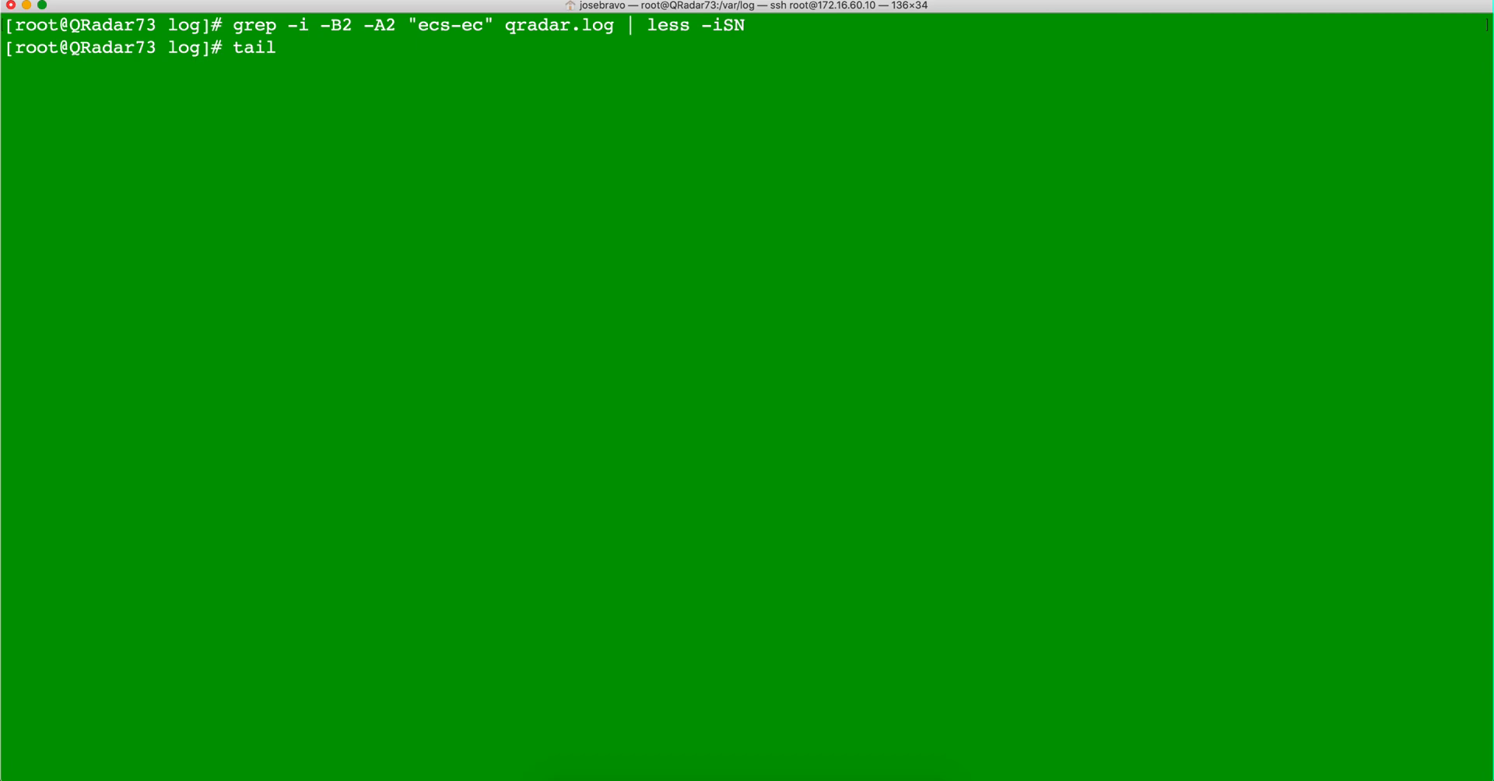
{"action": "type", "text": "f"}
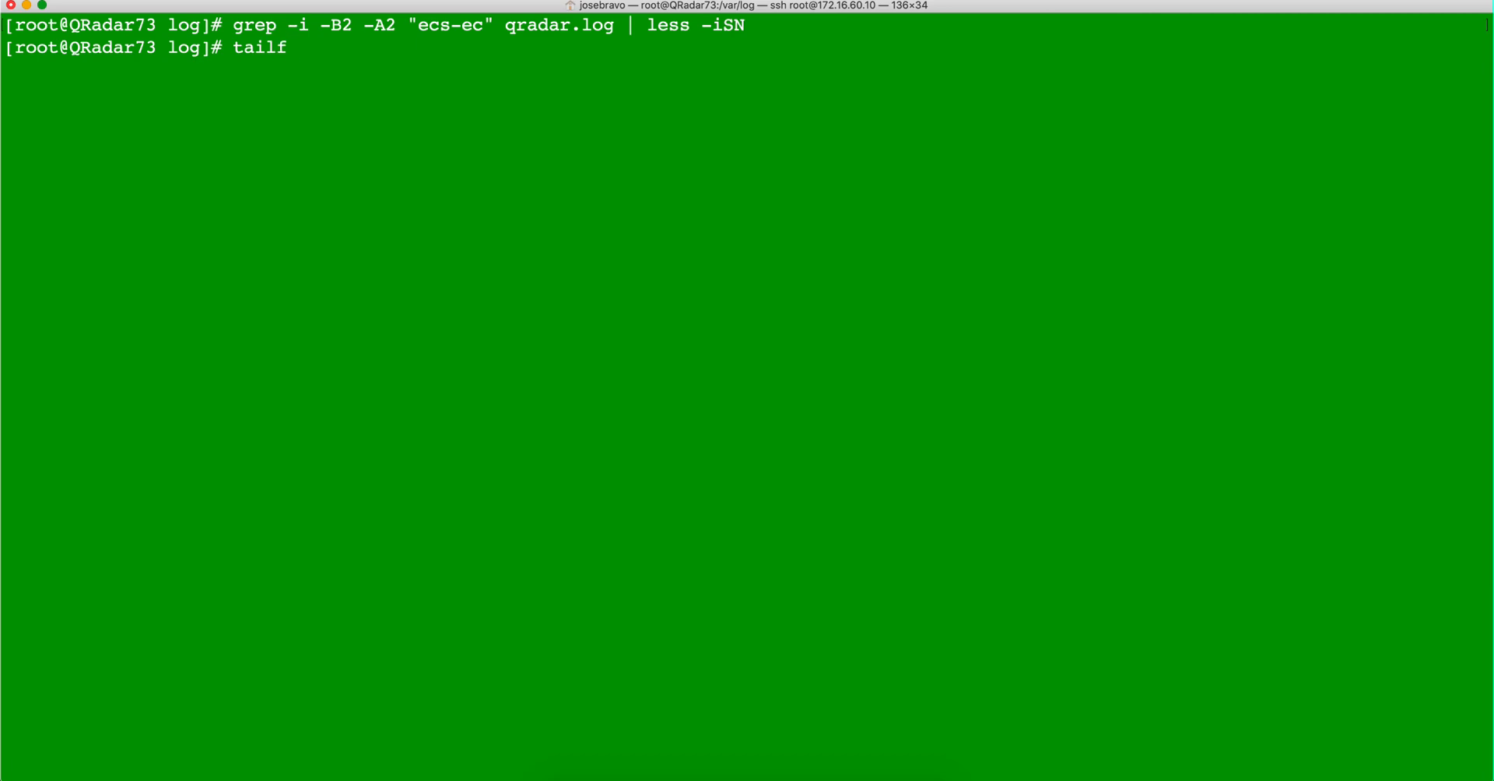
{"action": "type", "text": "qradar"}
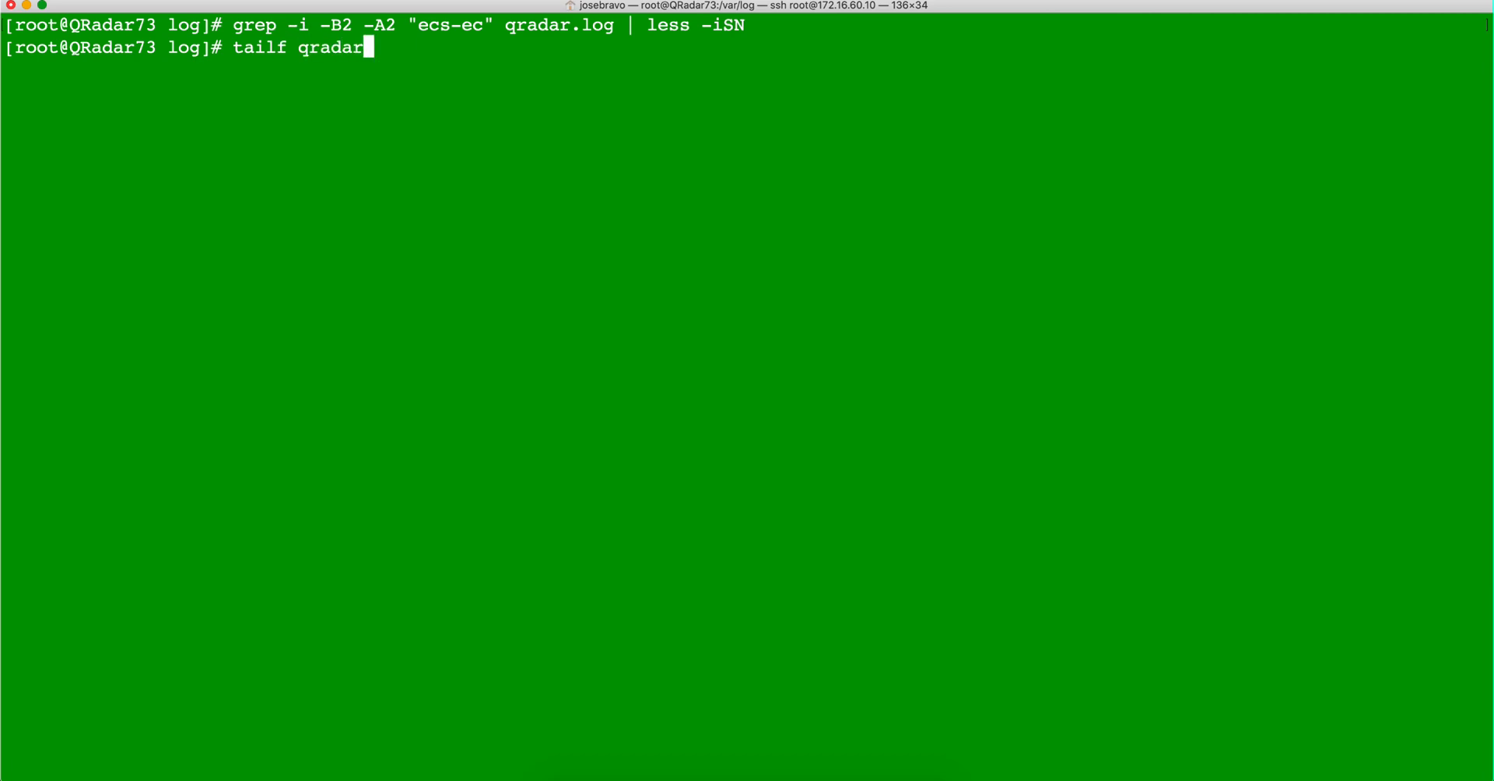
{"action": "type", "text": ".log"}
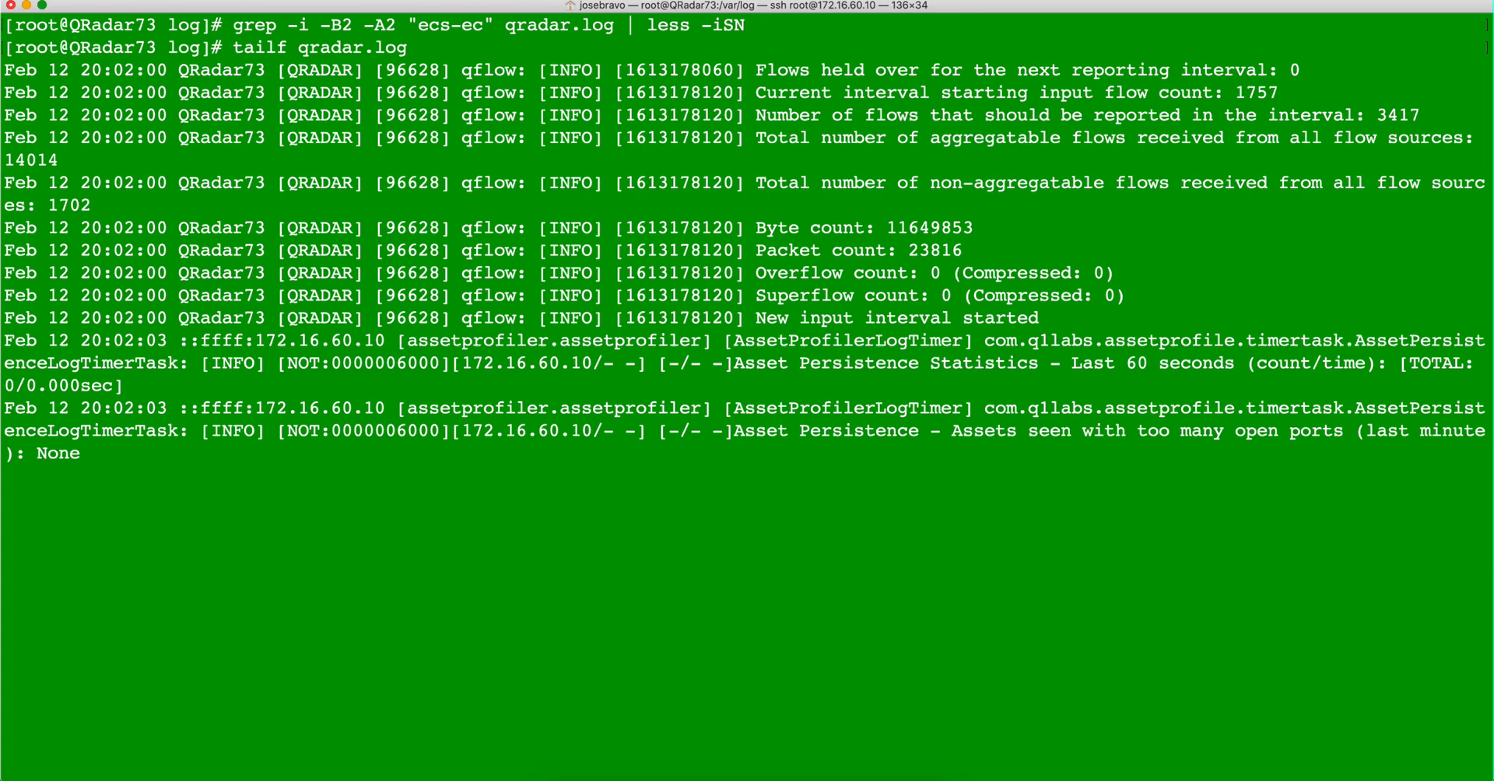
Watch qradar.log entries stream live, then stop the follow with Ctrl+C
{"action": "scroll", "scroll_direction": "down", "scroll_amount": 3}
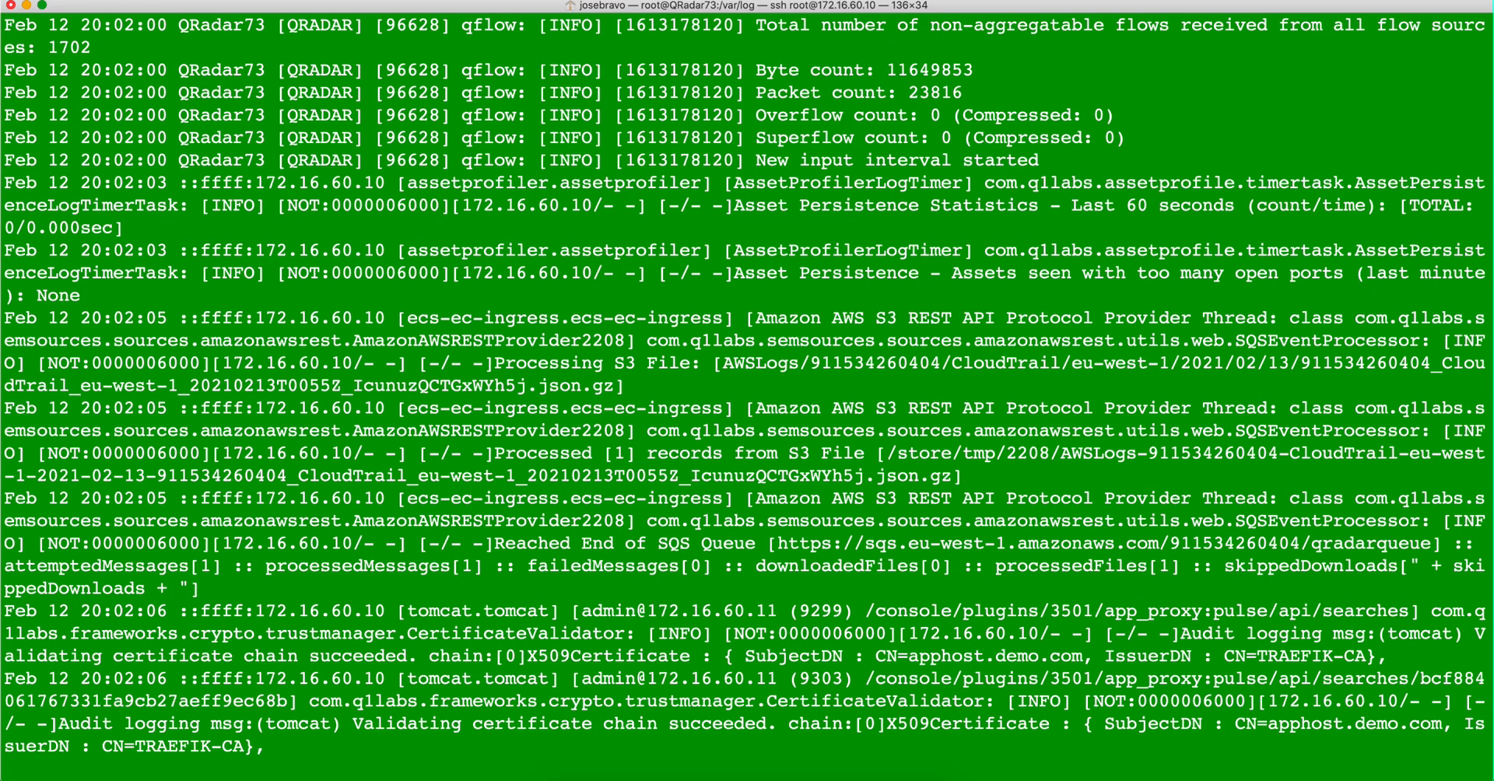
{"action": "scroll", "scroll_direction": "down", "scroll_amount": 3}
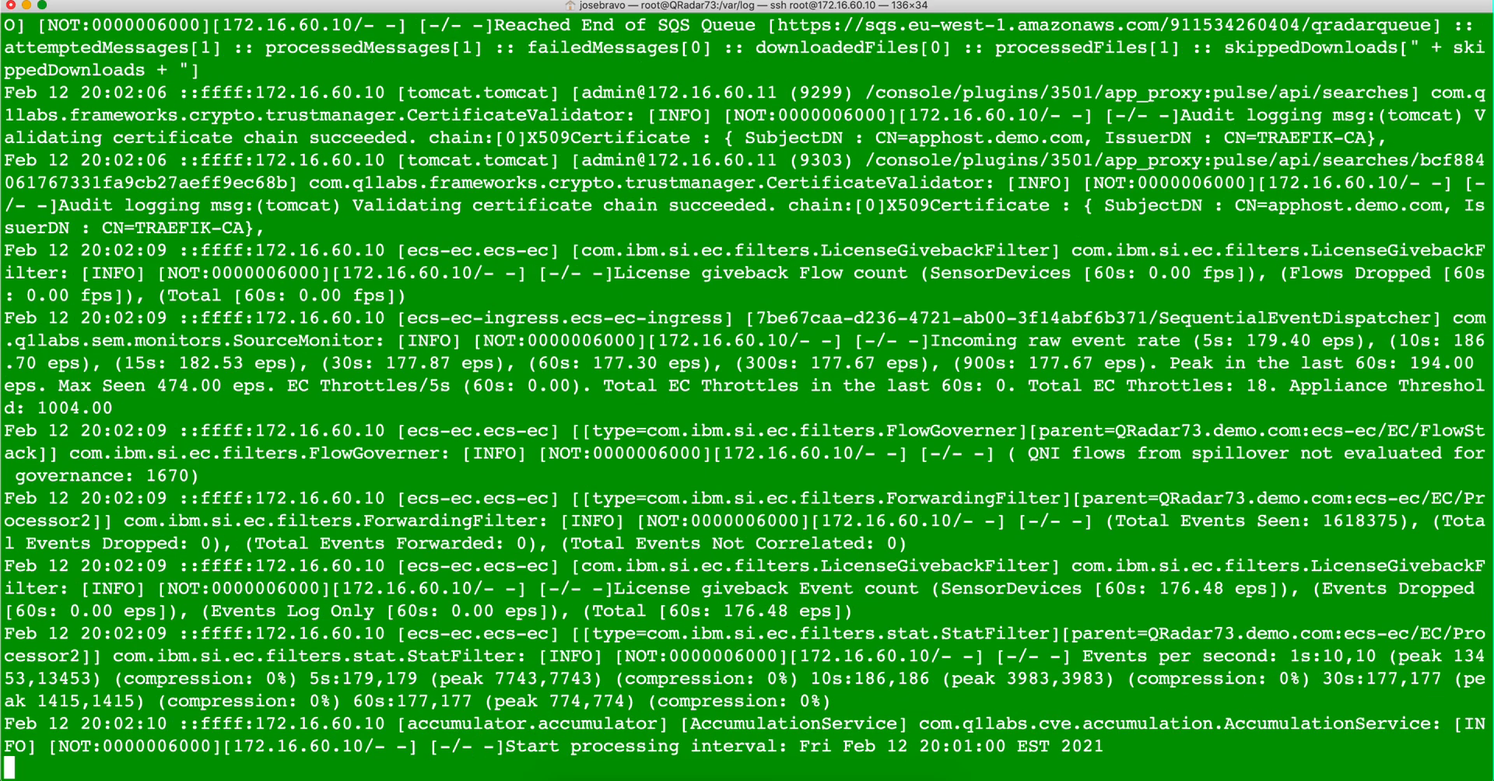
{"action": "scroll", "scroll_direction": "down", "scroll_amount": 3}
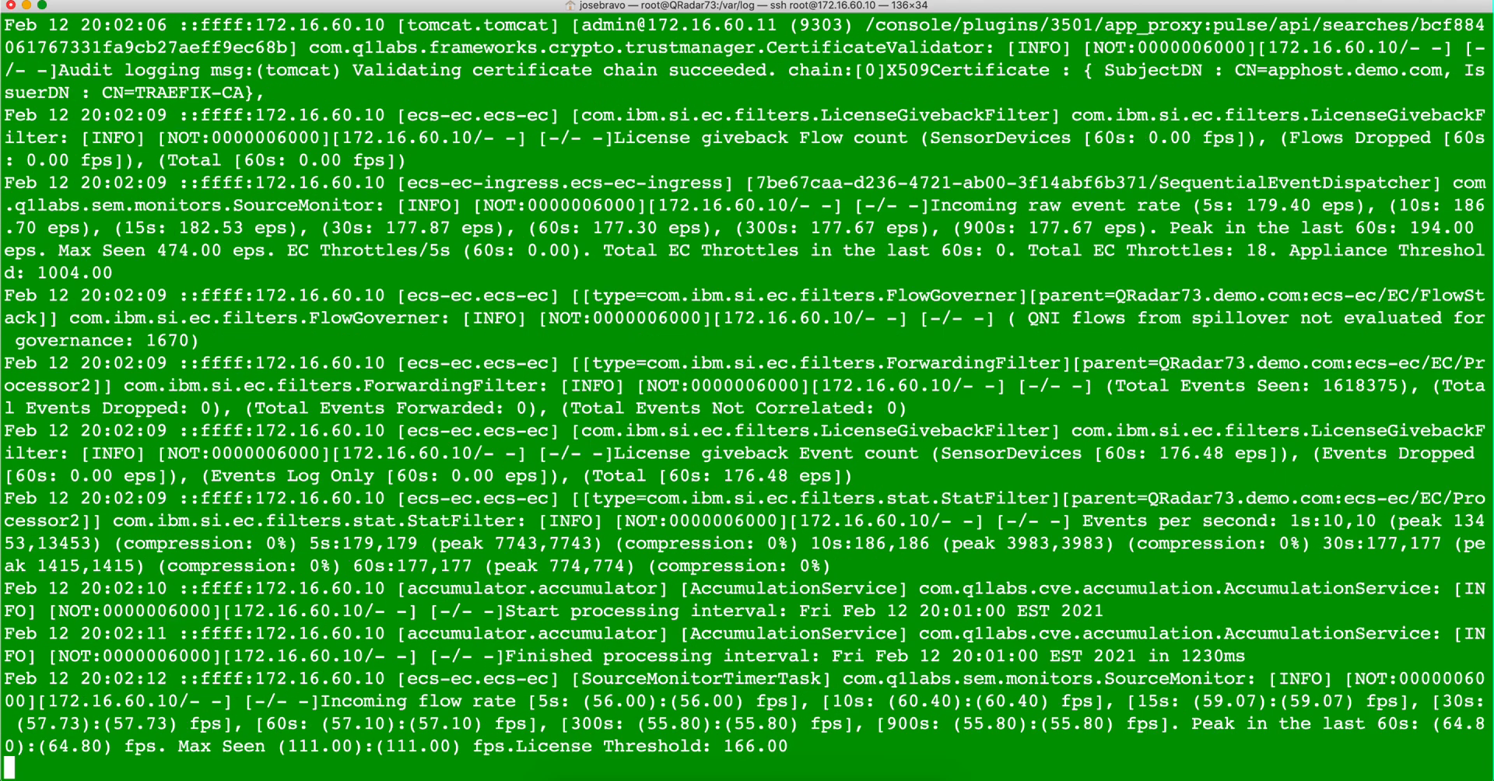
{"action": "scroll", "scroll_direction": "down", "scroll_amount": 3}
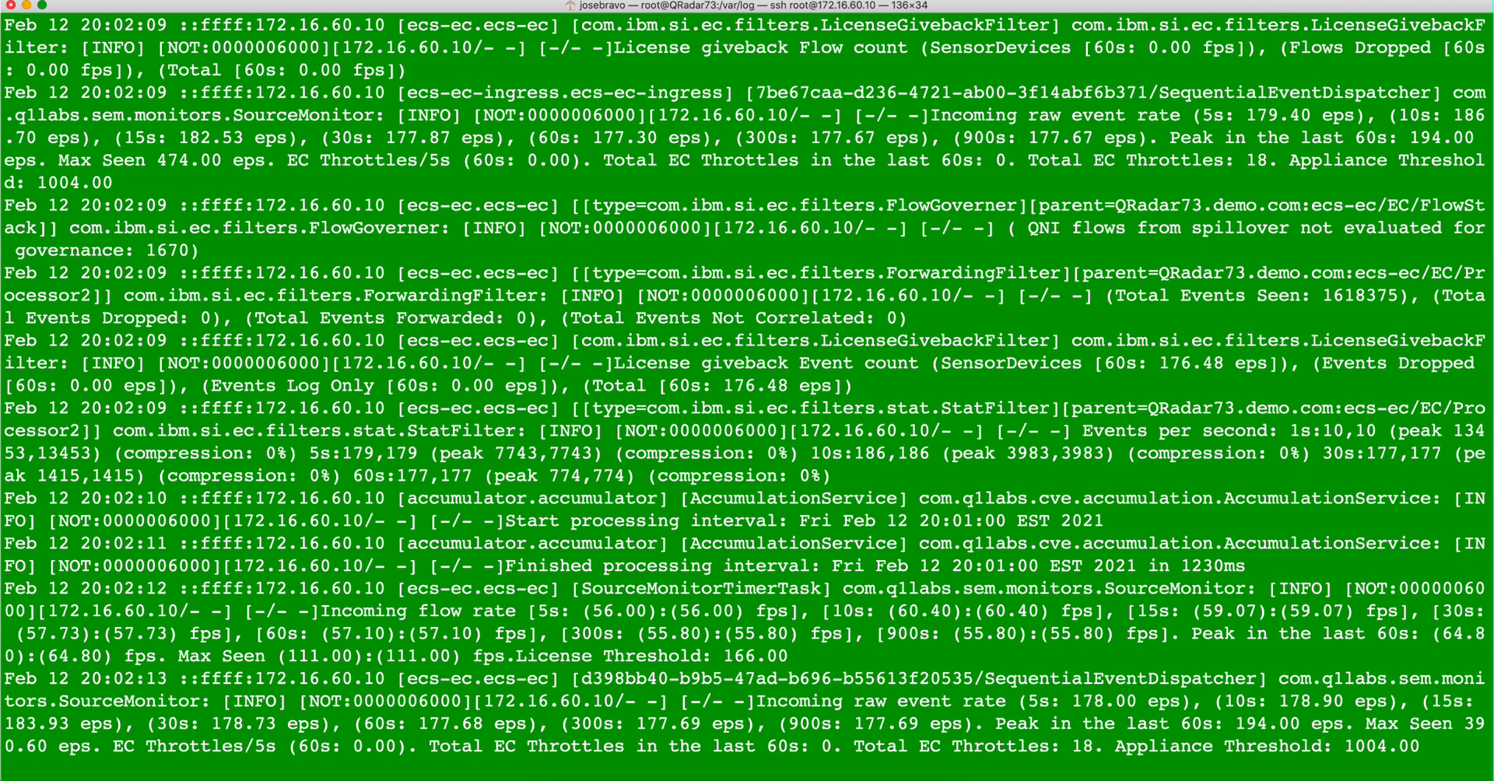
{"action": "key", "text": "ctrl+c"}
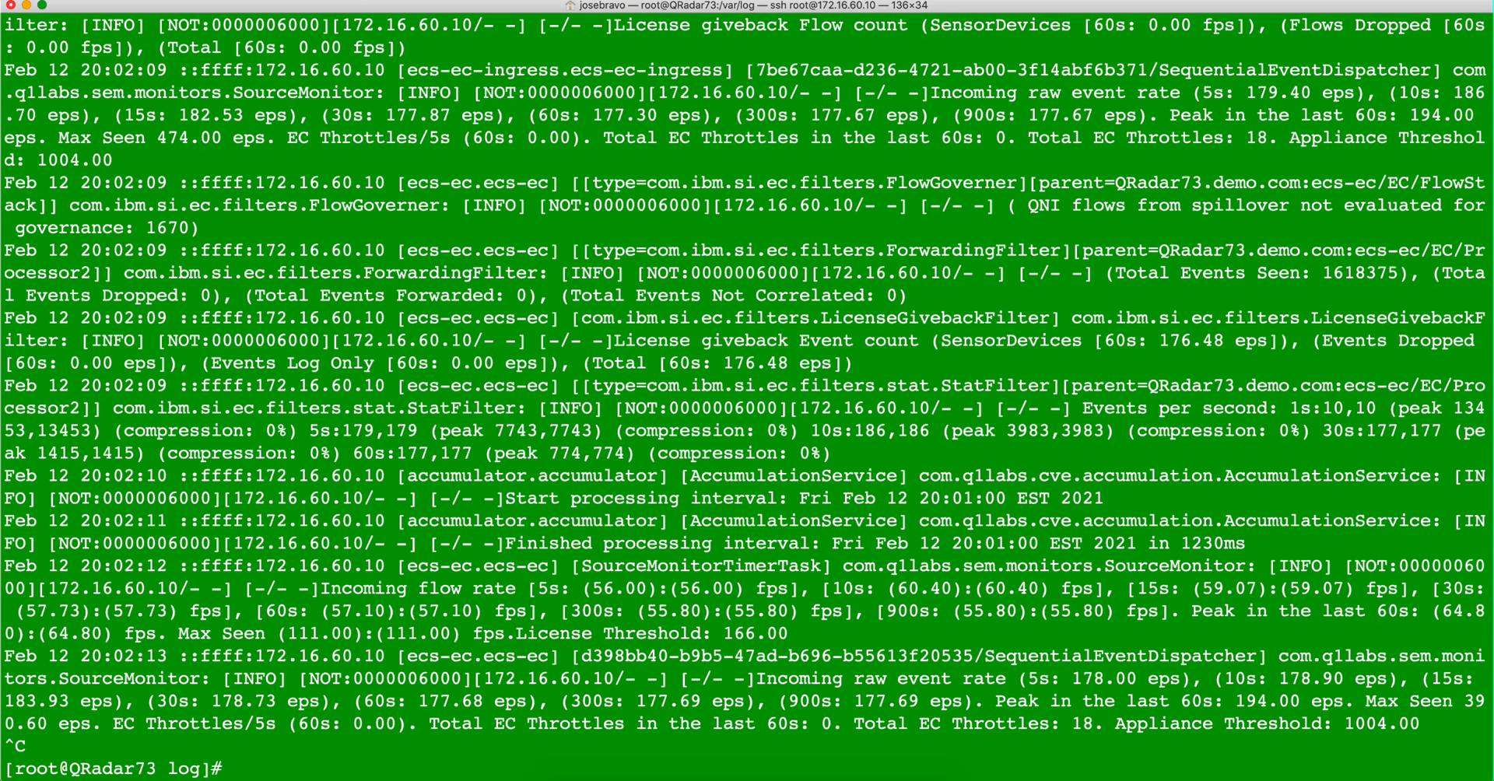
Type tailf qradar.log | grep -i "Akamai" to follow only Akamai lines
{"action": "type", "text": "tailf qradar.log |"}
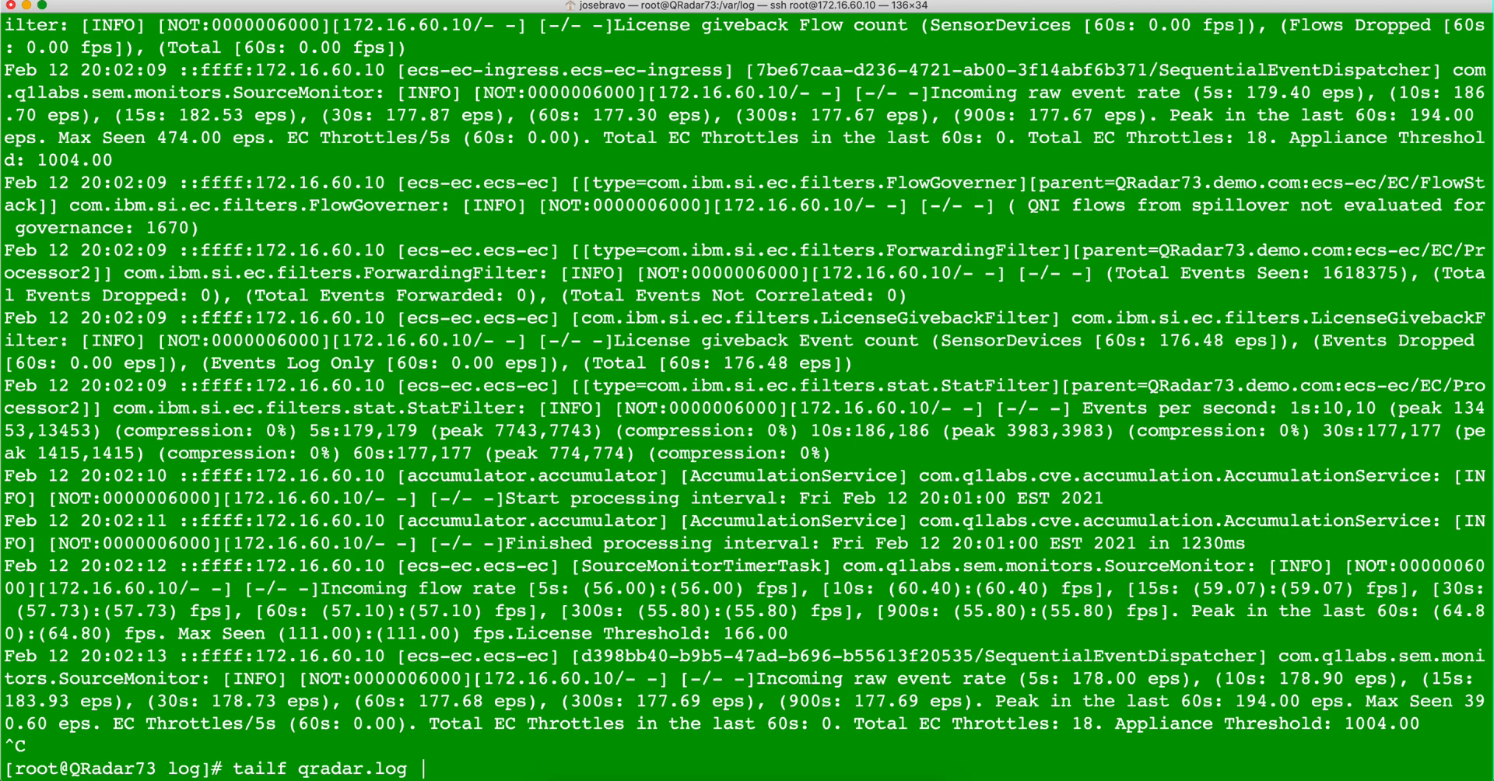
{"action": "type", "text": "grep"}
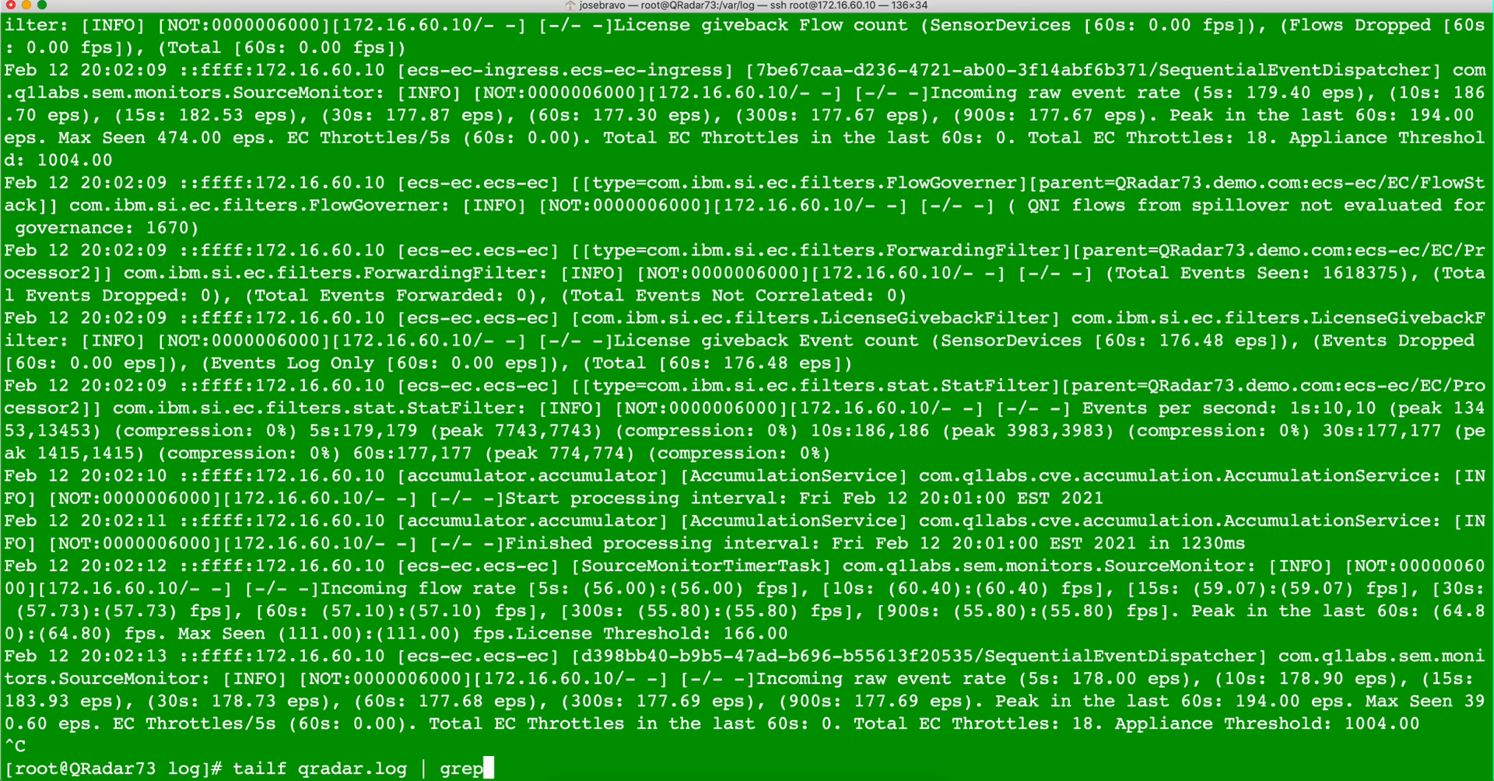
{"action": "type", "text": "-i"}
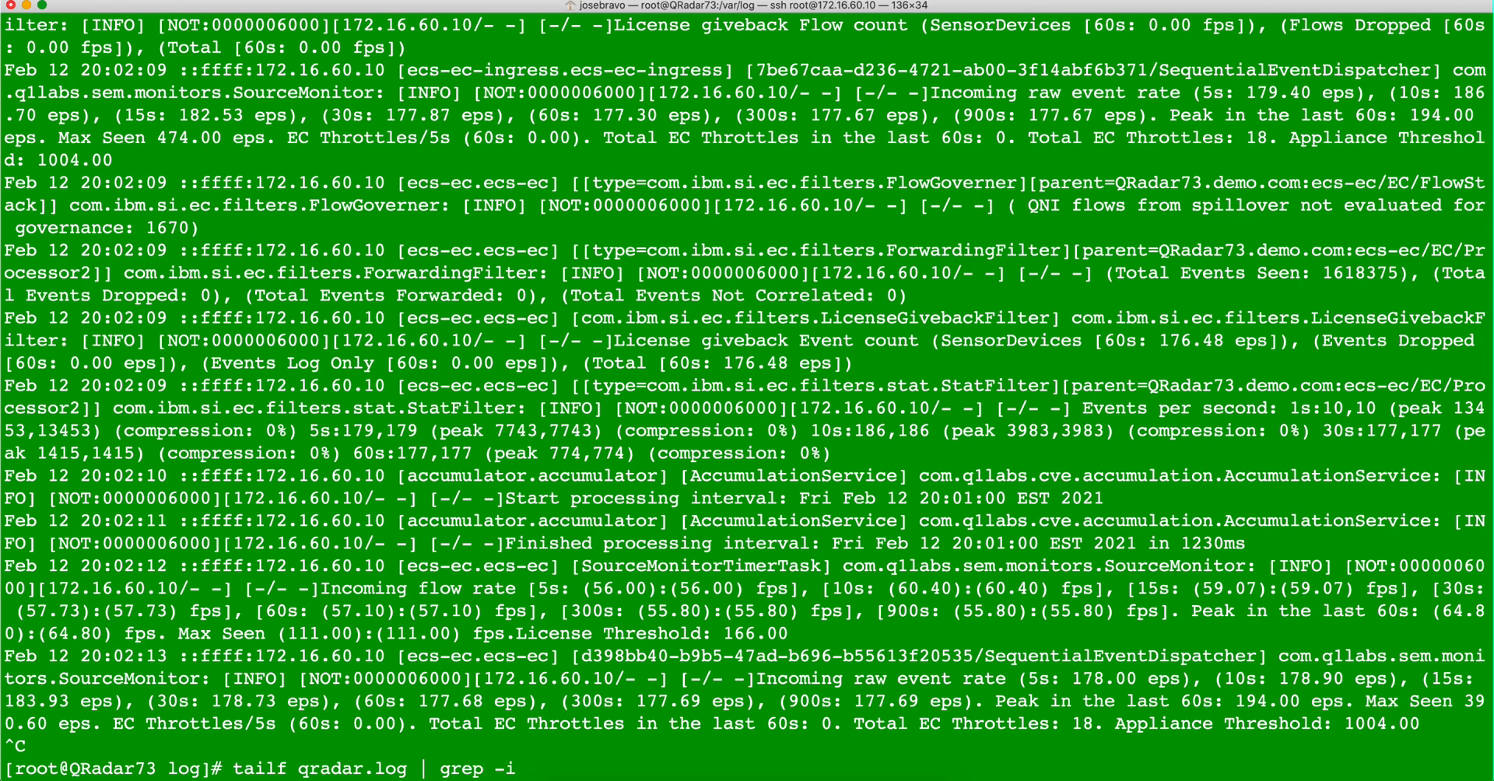
{"action": "type", "text": "\"Aka"}
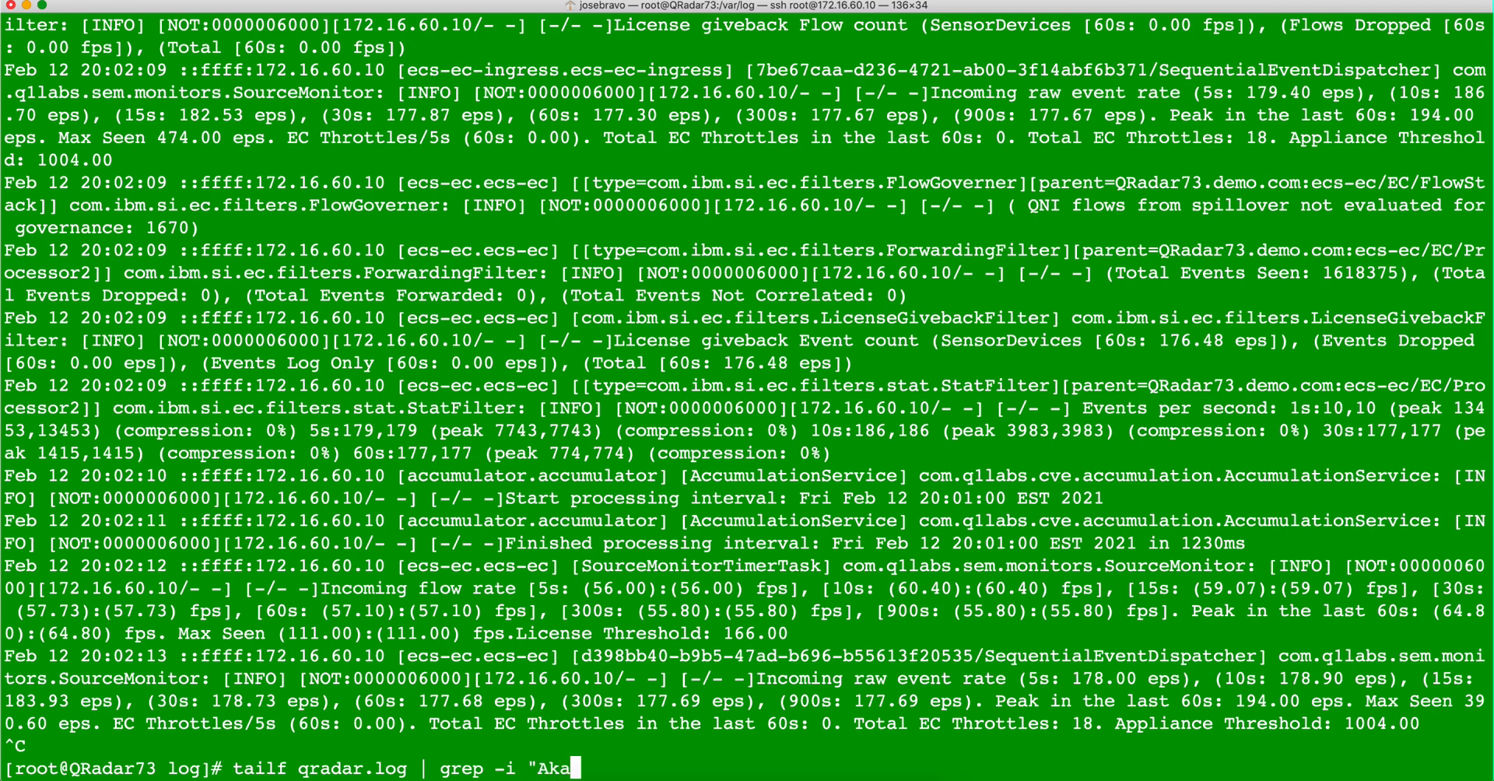
{"action": "type", "text": "mai"}
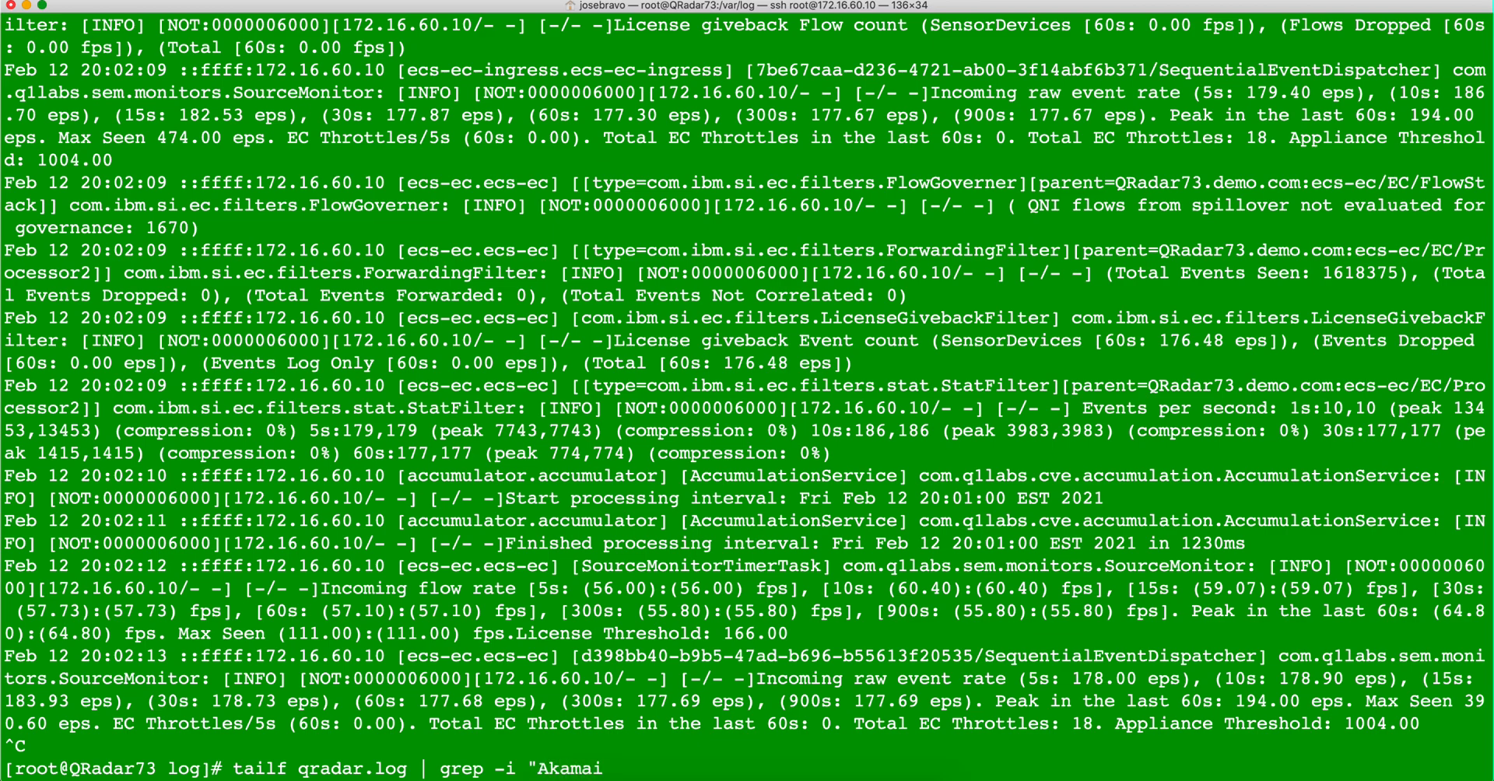
{"action": "type", "text": "\""}
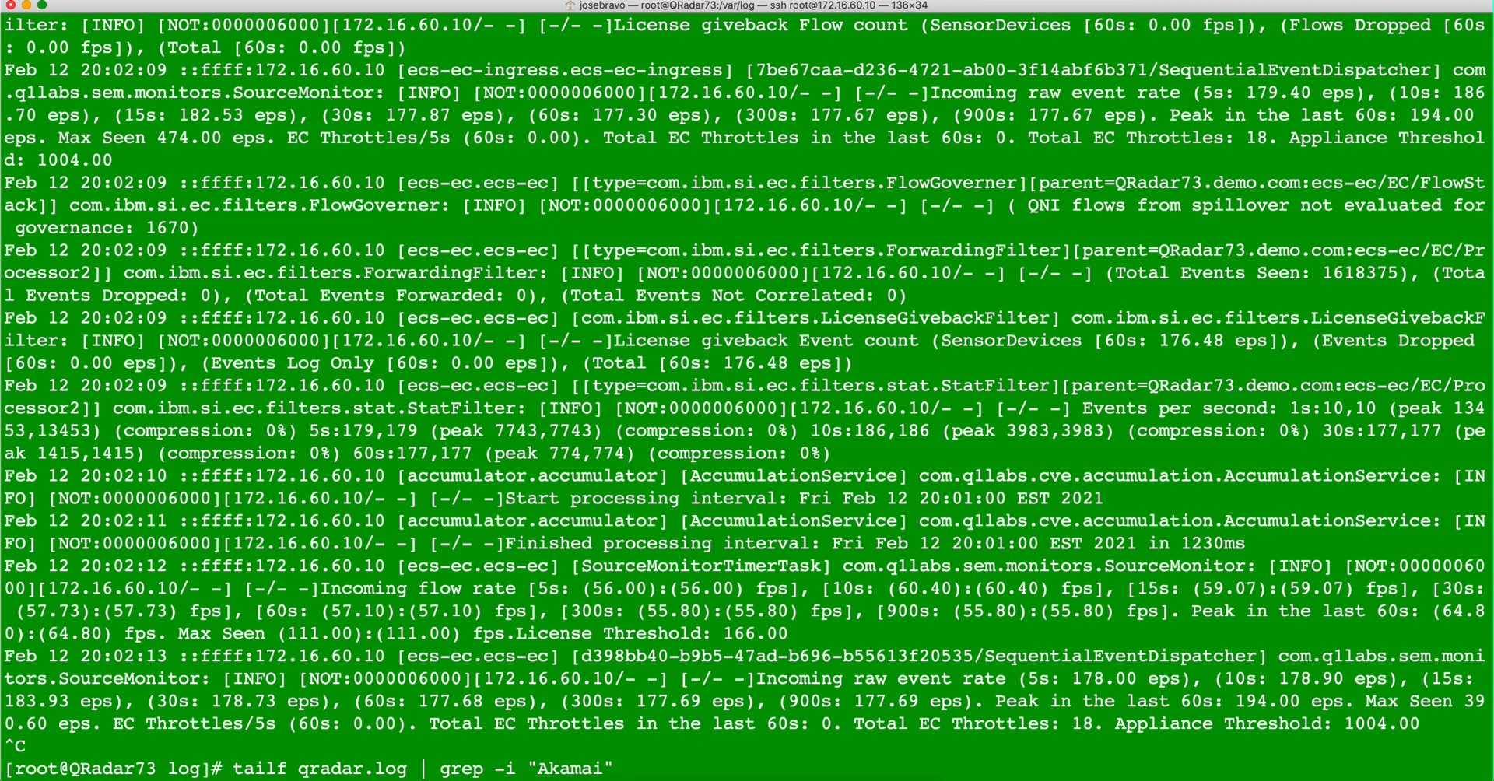